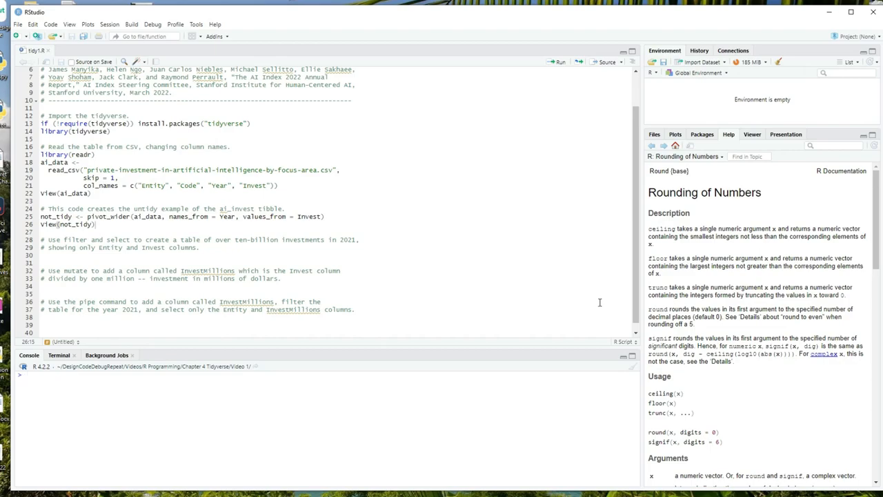
Step: Browse the tidyverse.org Packages page down through the core packages to Wrangle and Program
left_click(27, 375)
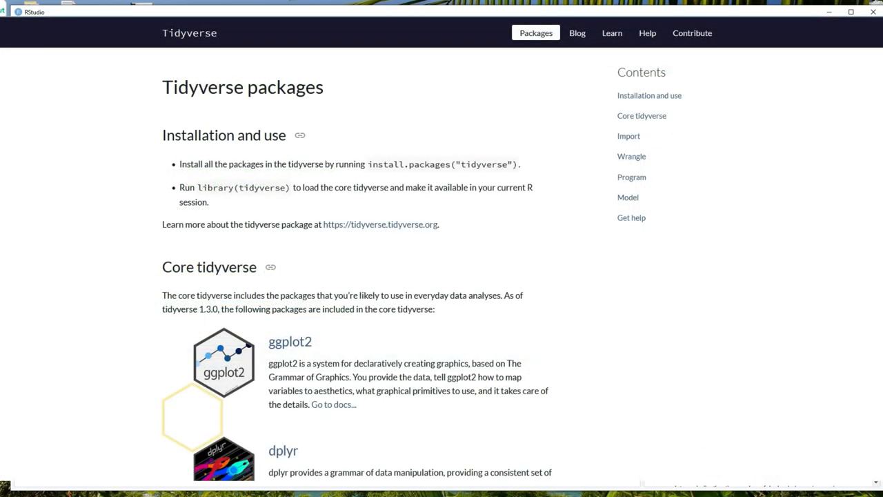
scroll("down", 3)
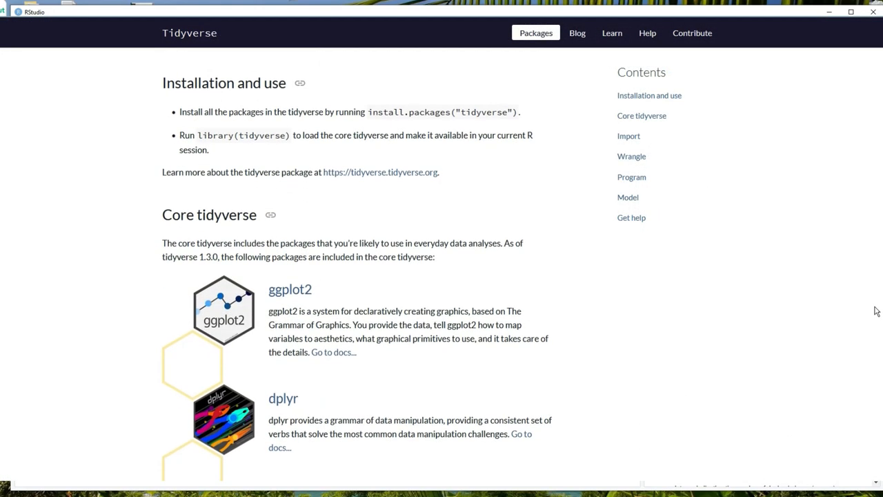
scroll("down", 3)
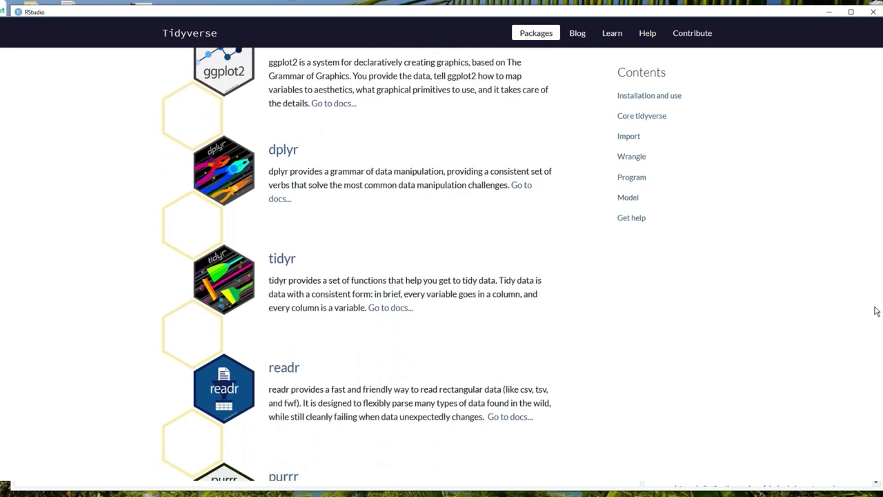
scroll("down", 3)
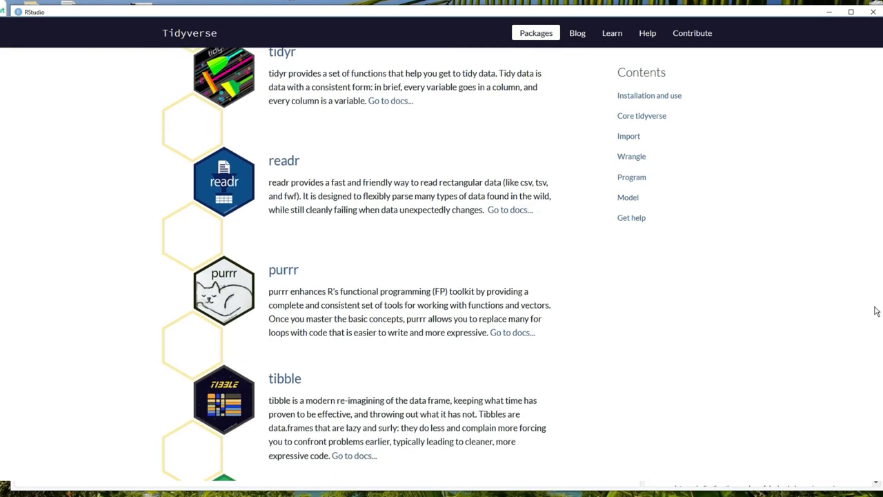
scroll("down", 3)
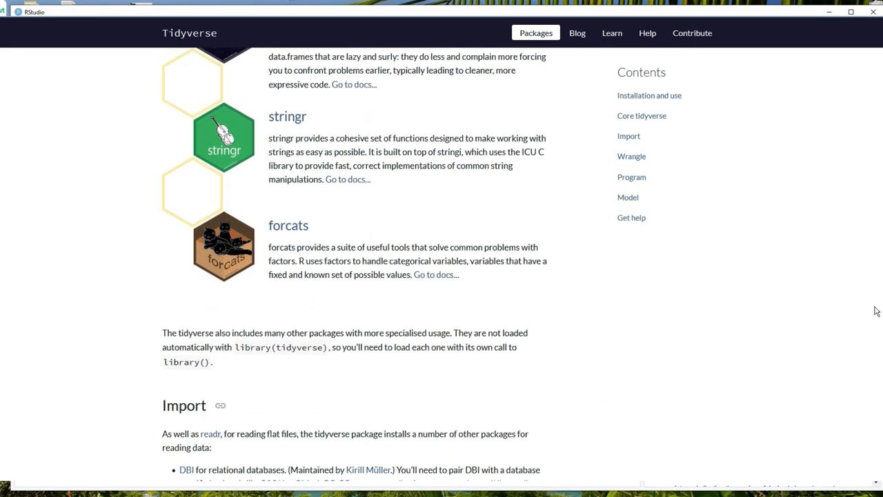
scroll("down", 3)
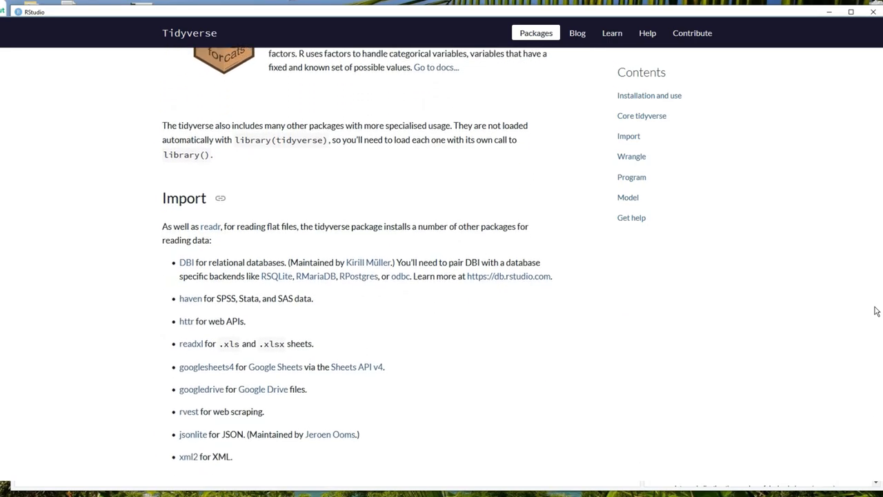
scroll("down", 3)
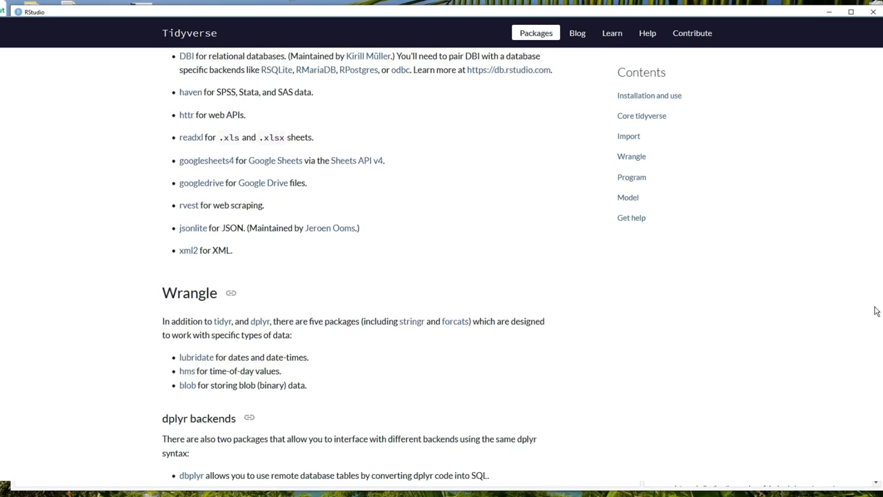
scroll("down", 3)
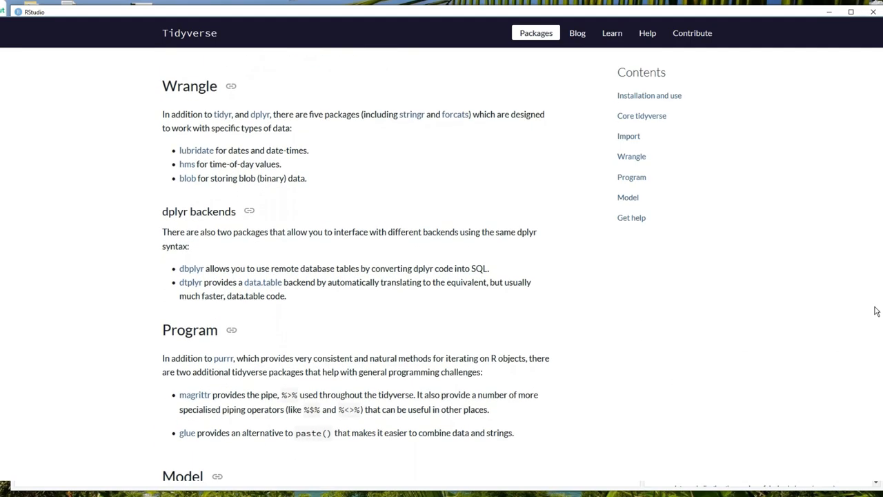
scroll("down", 3)
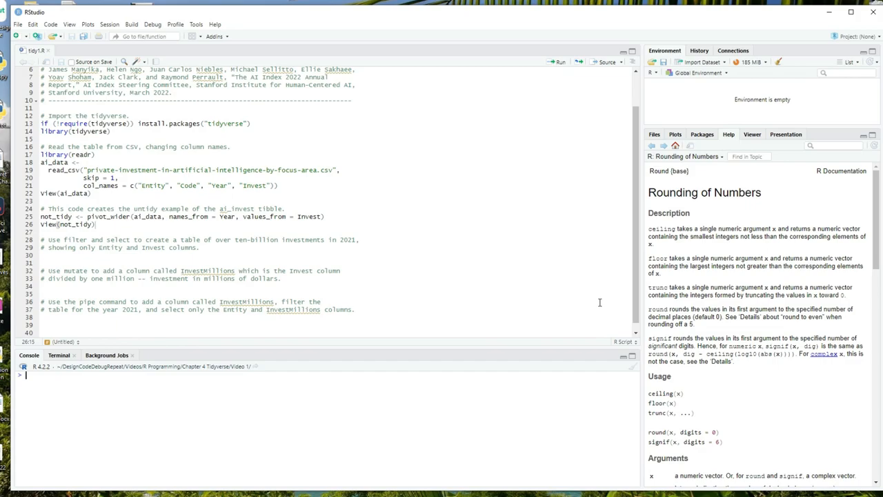
Step: Build df of November dates with temperatures 48 and 31 in the console, then begin a wide version
type("df <- data.frame(Date = c(\"November 19, 2023\", \"November 20, 2023\"), Temperature =")
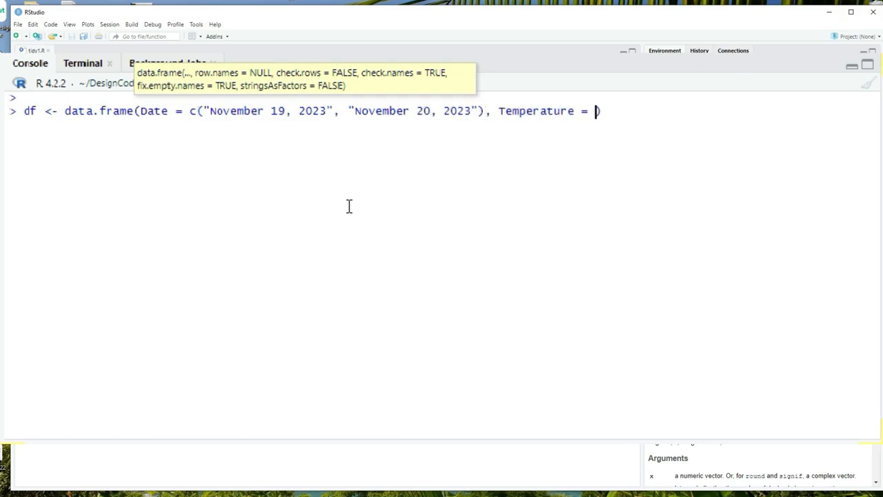
type("c(48, 31)")
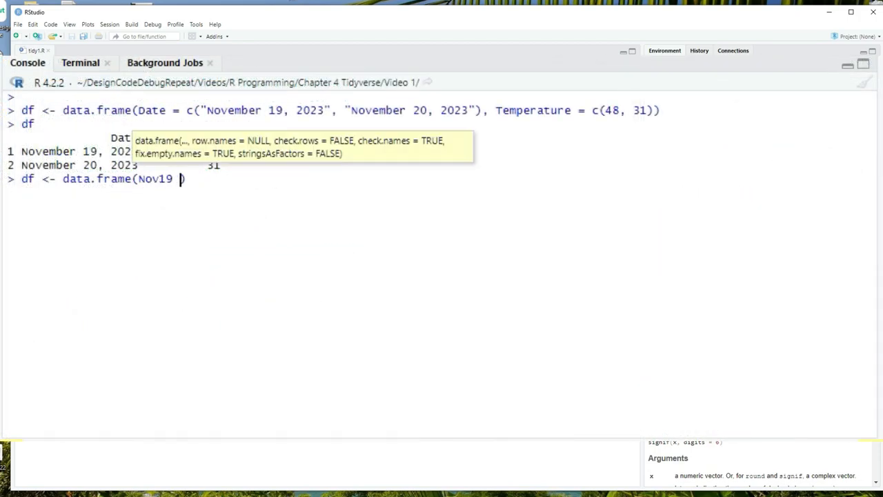
type("= 48, Nov2")
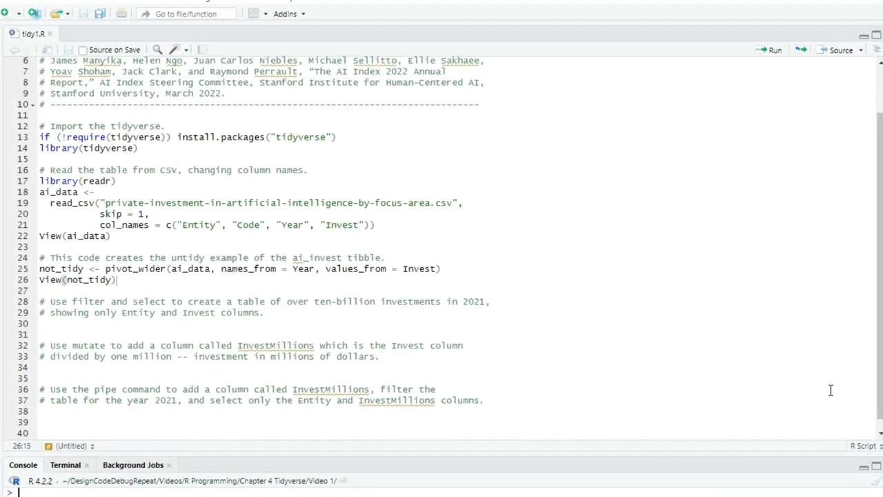
mouse_move(868, 155)
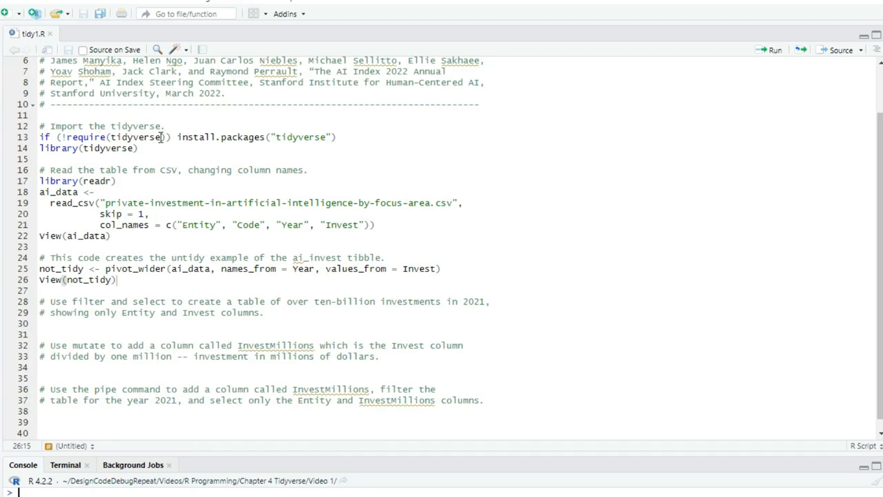
mouse_move(302, 136)
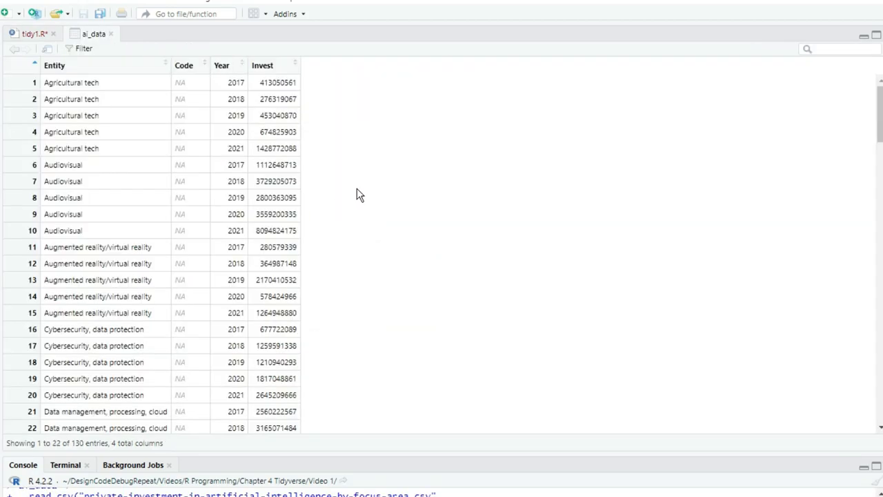
mouse_move(174, 61)
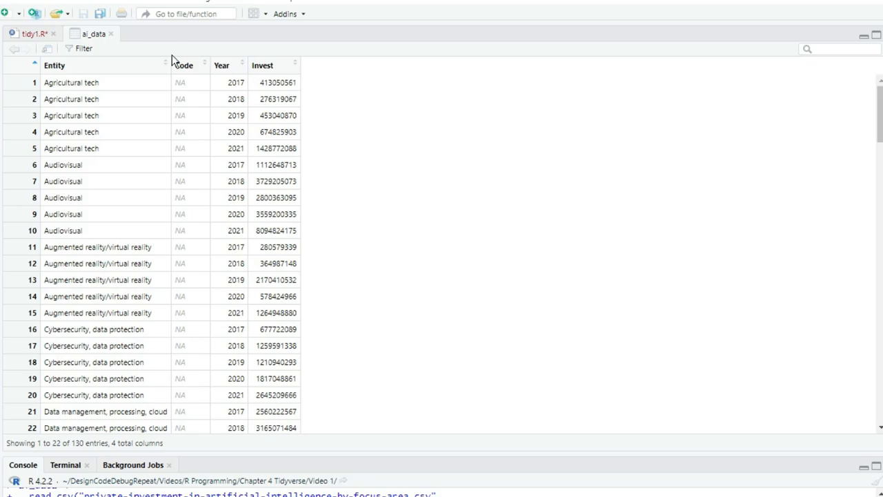
mouse_move(279, 79)
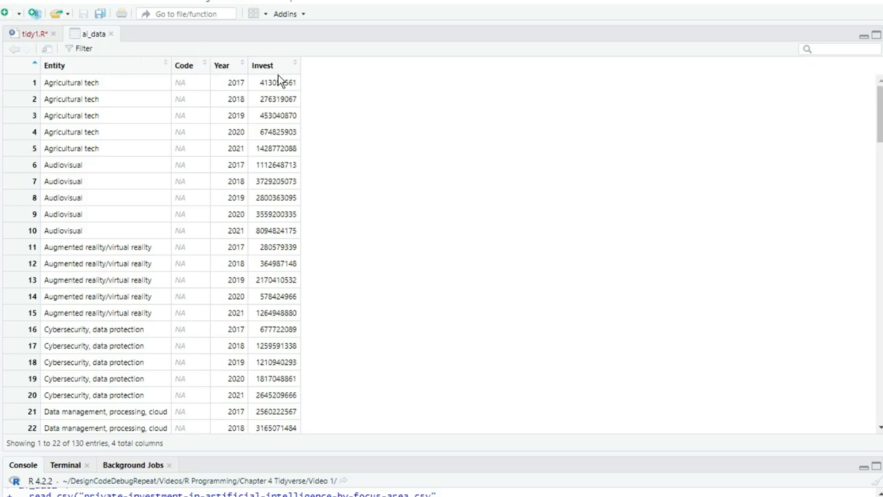
mouse_move(165, 48)
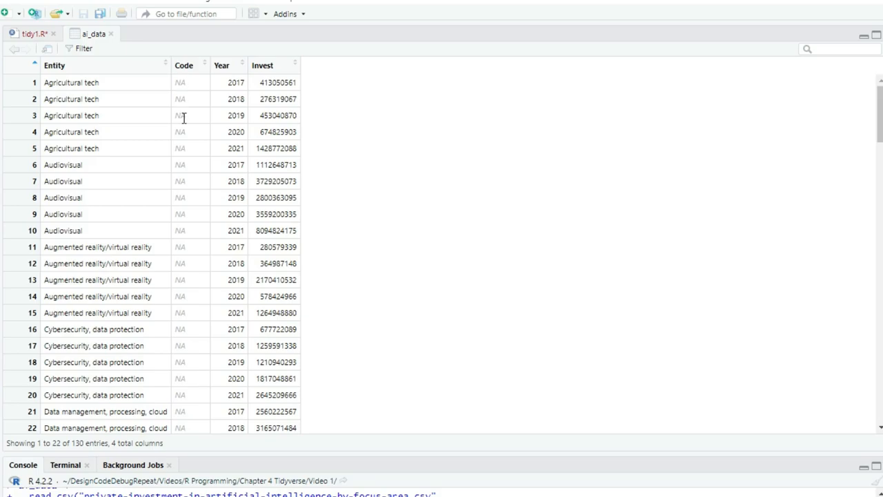
mouse_move(193, 172)
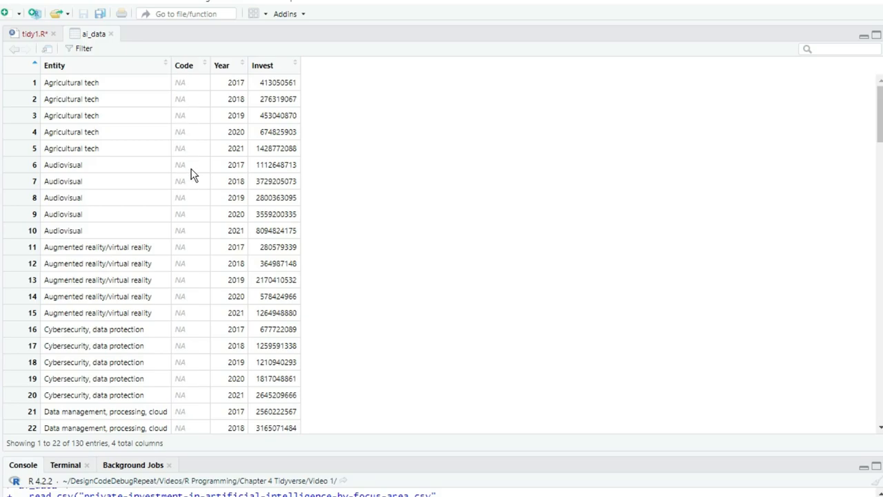
mouse_move(229, 78)
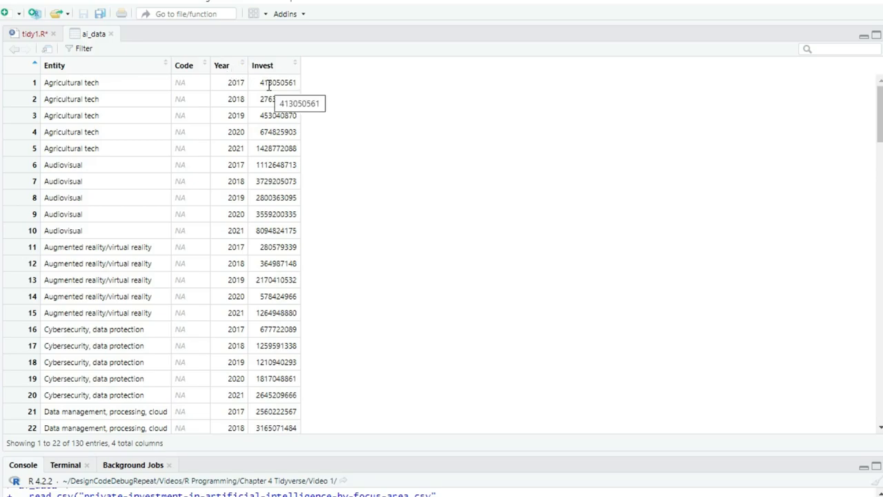
mouse_move(252, 91)
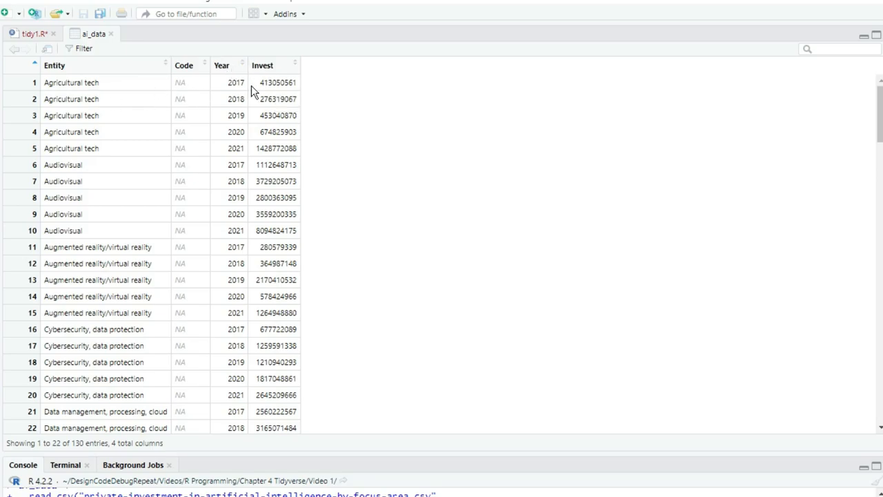
mouse_move(286, 132)
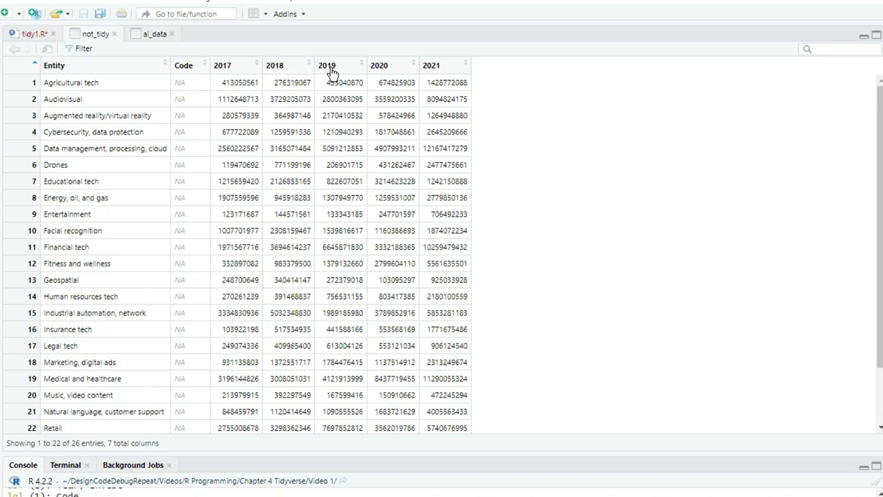
mouse_move(438, 69)
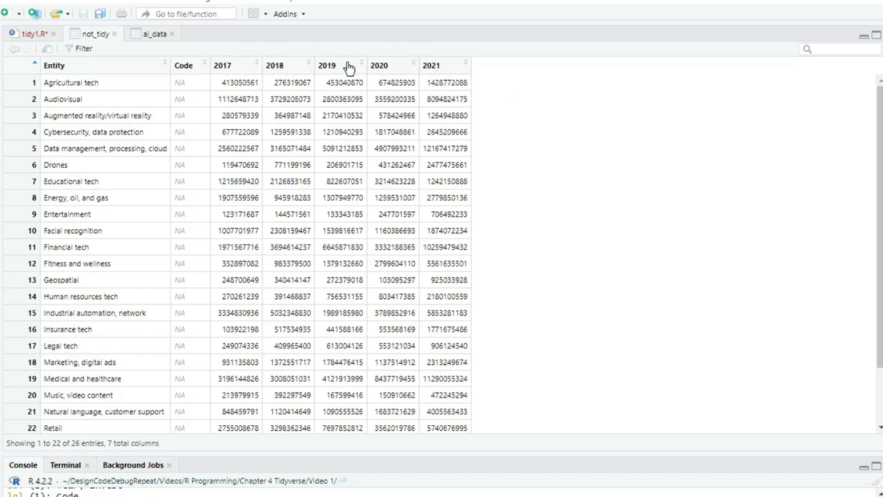
mouse_move(352, 69)
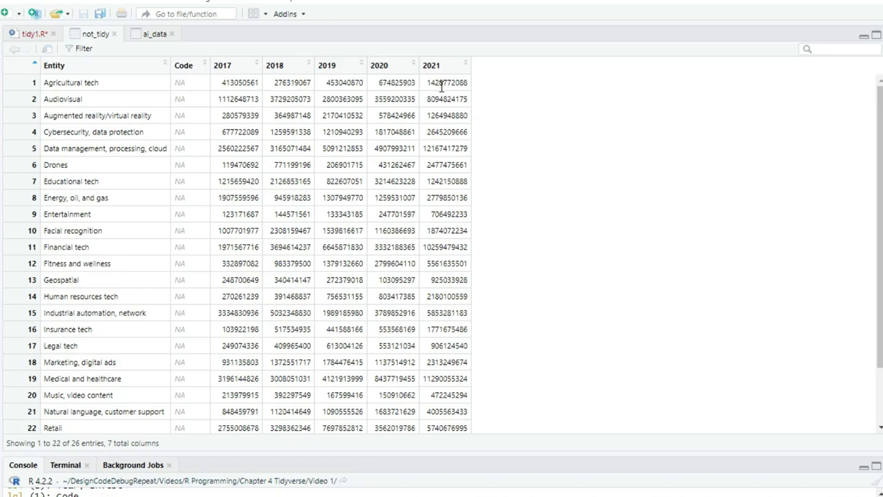
mouse_move(442, 86)
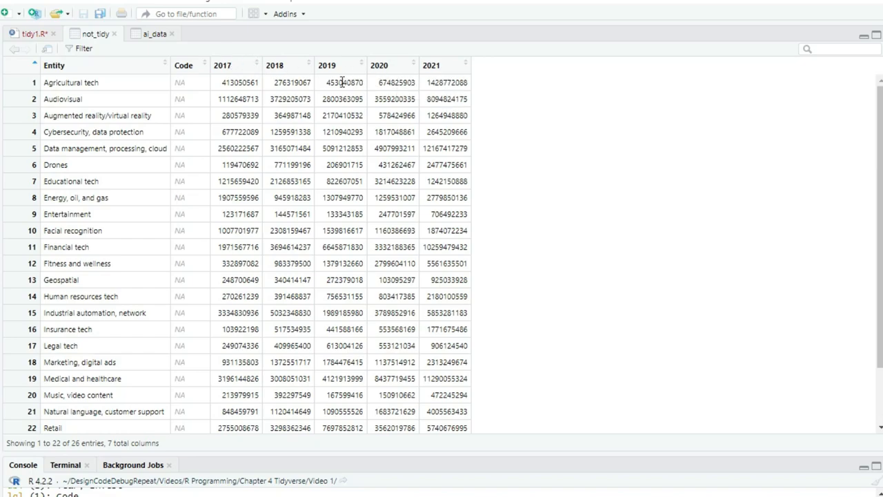
Step: Re-run pivot_wider and View(not_tidy) to show the wide 26-row table
left_click(28, 33)
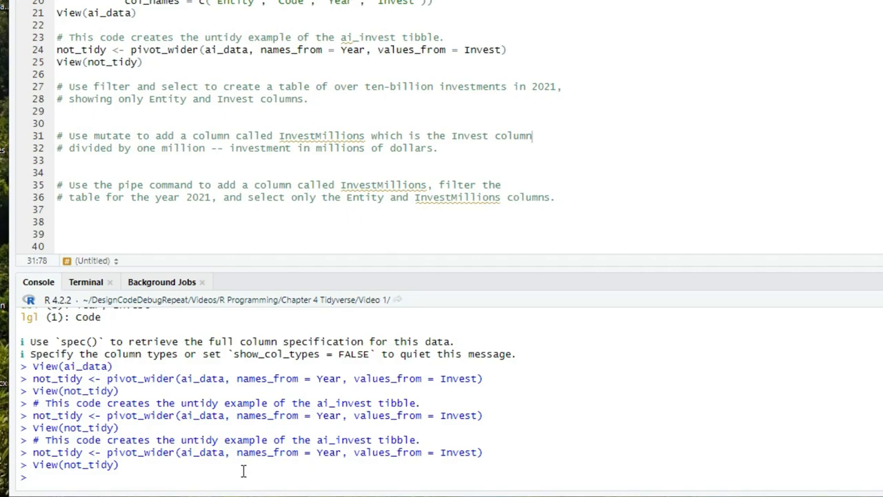
key("enter")
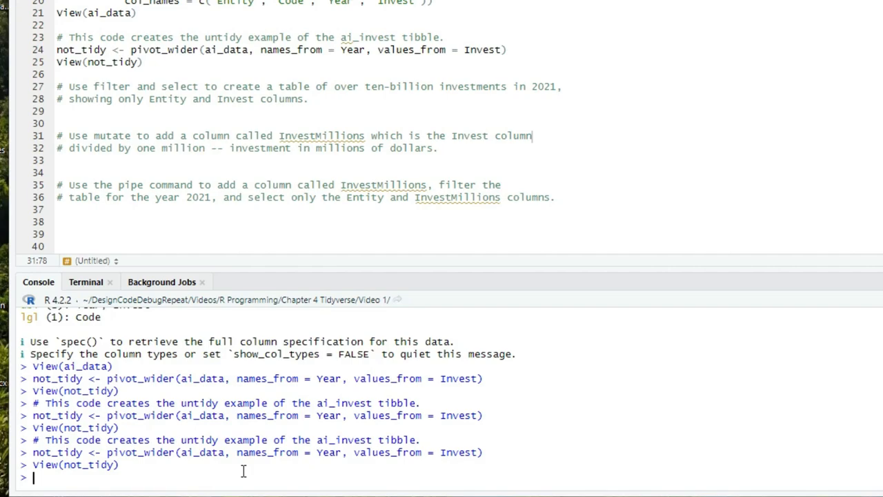
type("filter(")
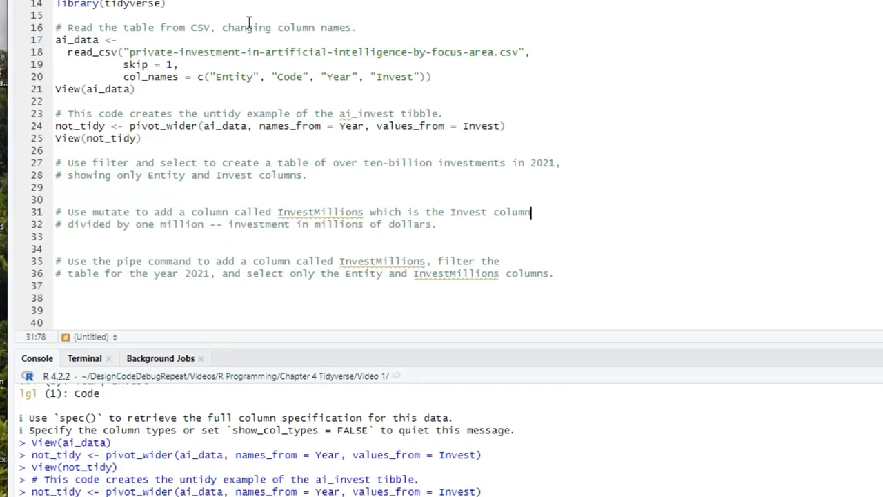
type("filter(")
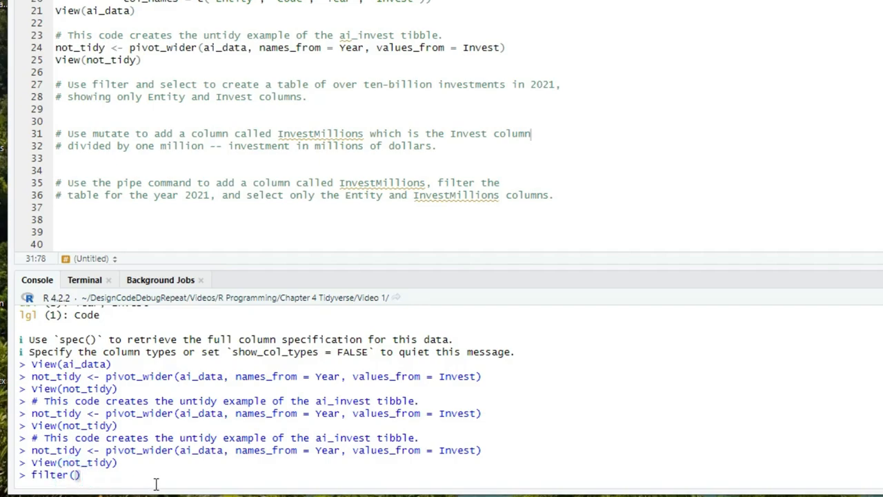
type("ai_data")
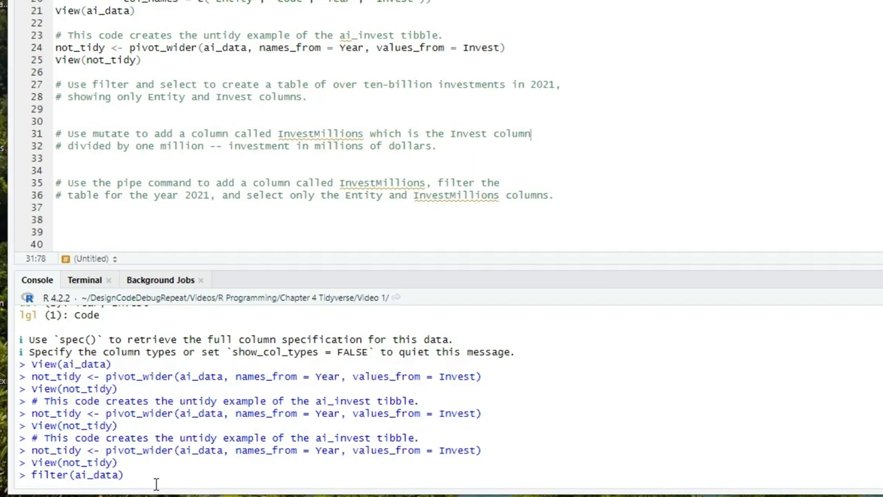
type(", invest")
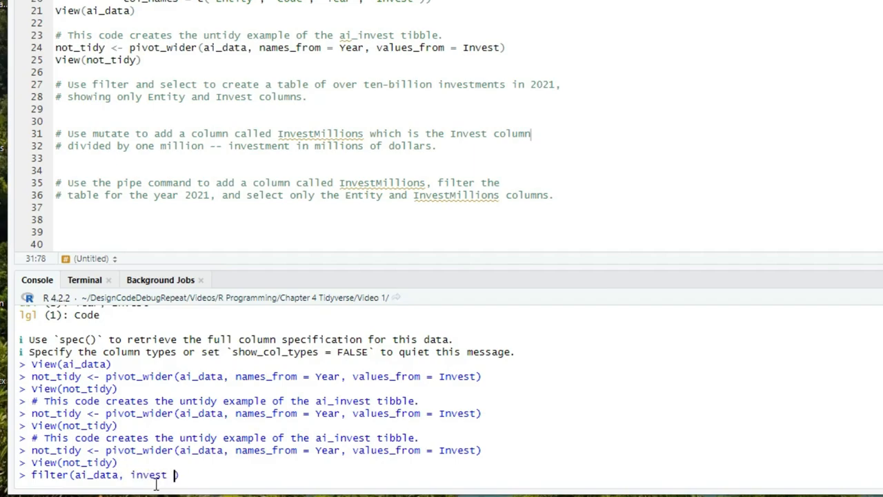
type("> 100")
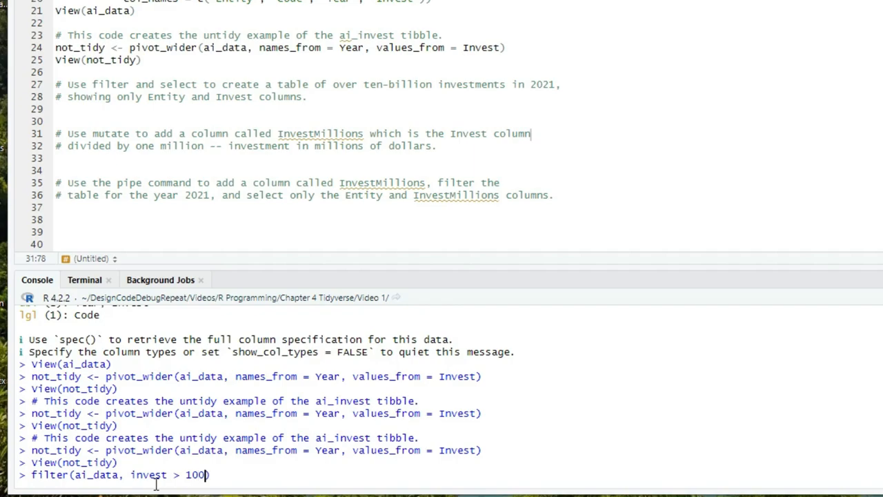
type("00000000")
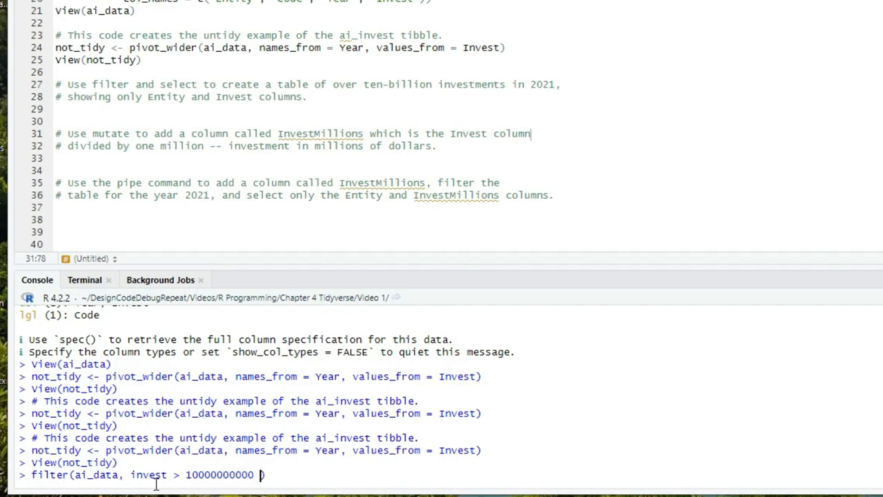
type("&")
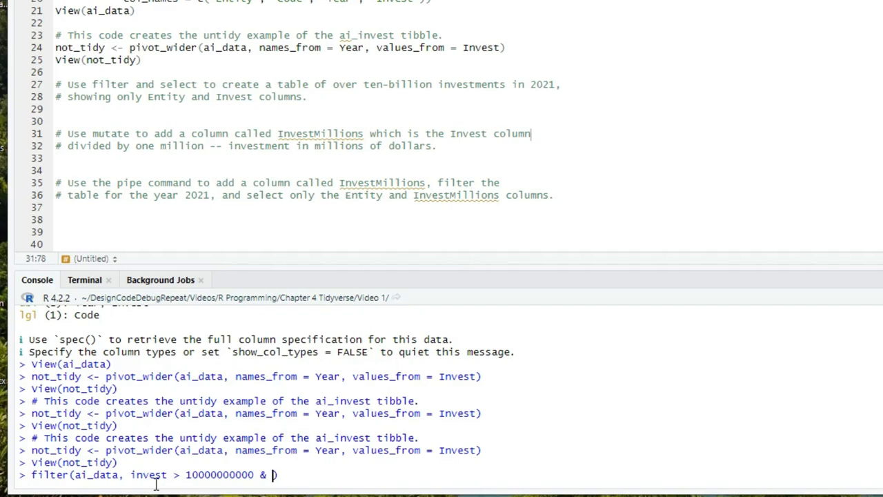
type("Year ==")
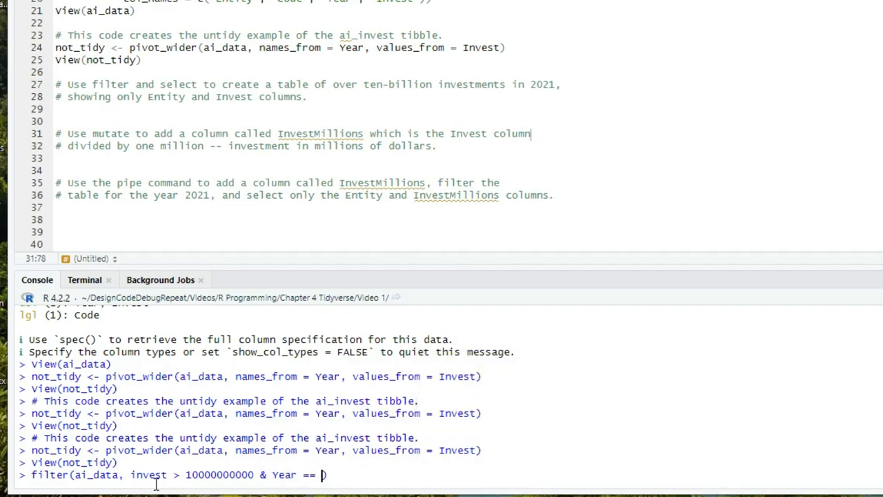
type("2021")
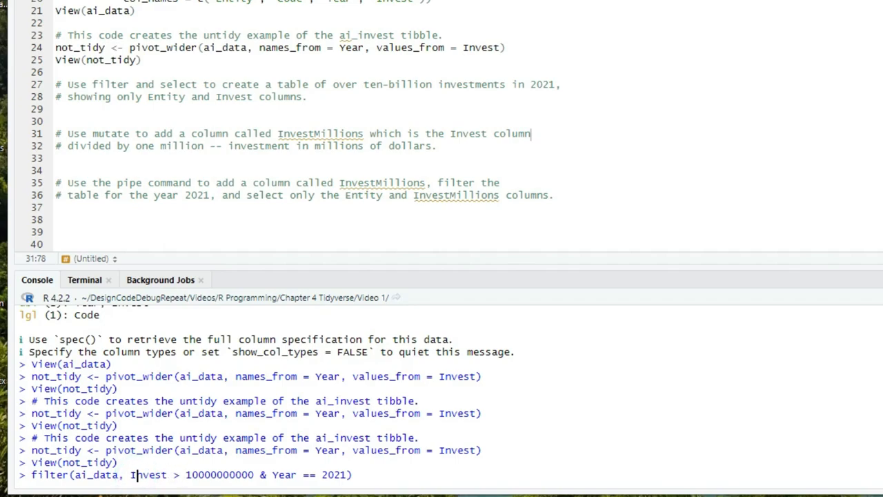
mouse_move(373, 475)
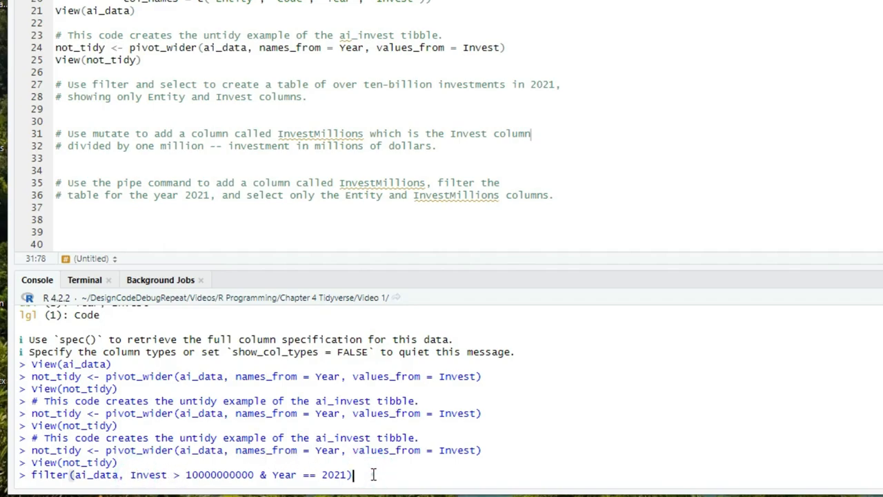
key("enter")
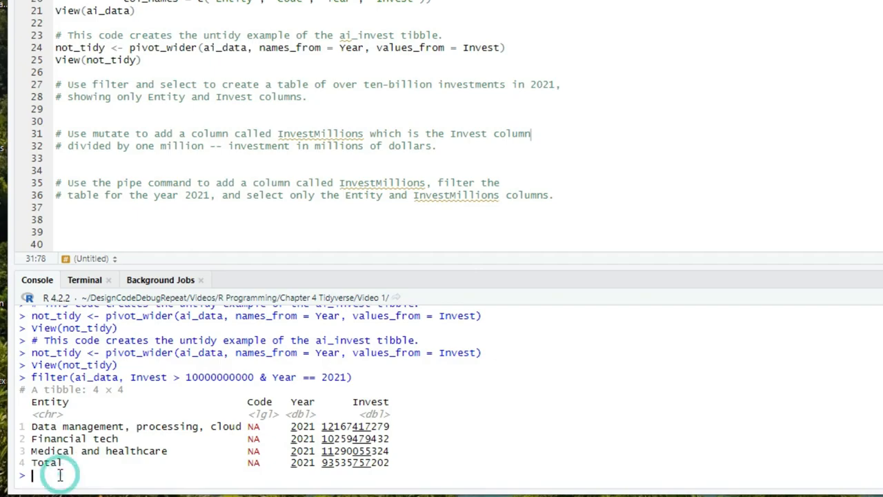
Step: Extend the filter with & Entity != "Total" to get the three-row 2021 result
type("filter(ai_data, Invest > 10000000000 & Year == 2021)")
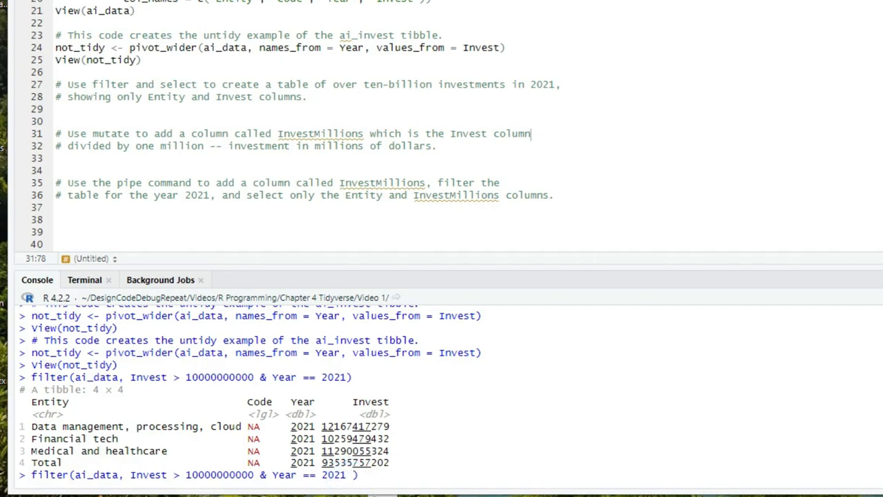
type("& Entity !")
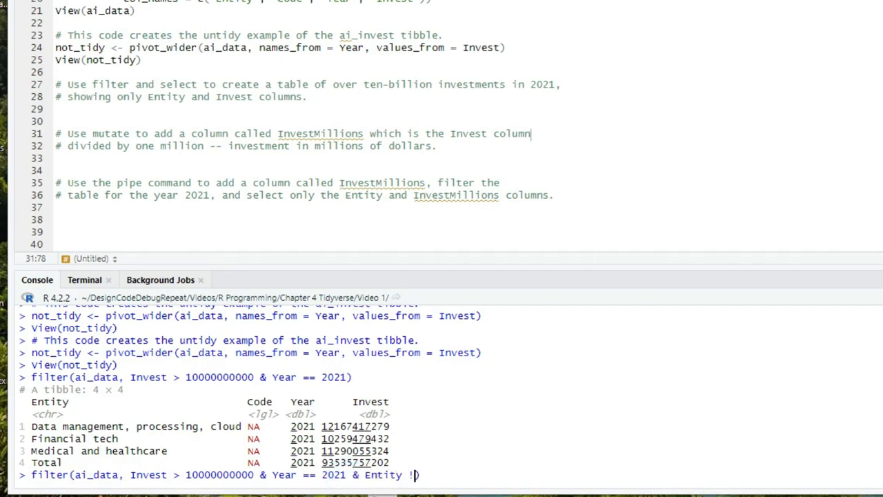
type("!= \"T\"")
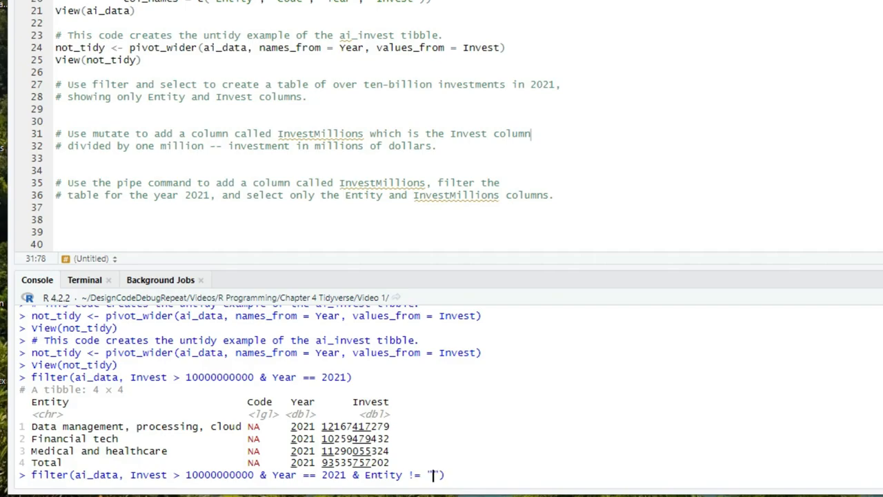
type("To")
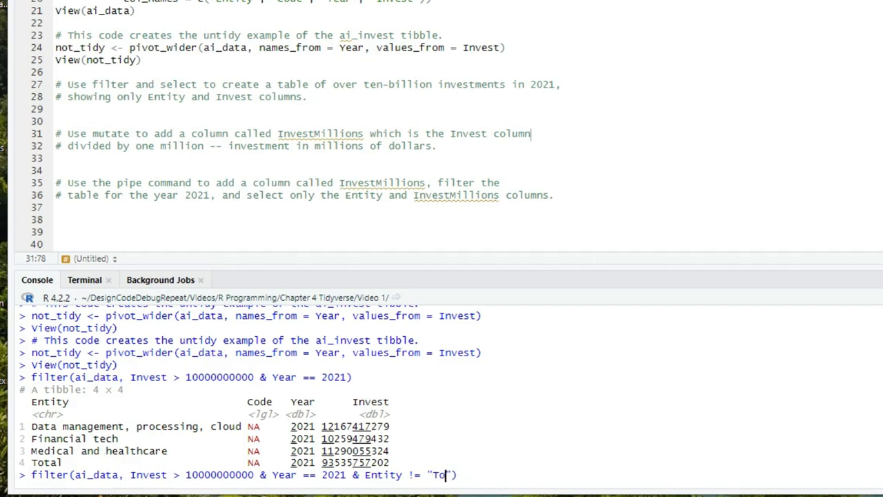
type("tal")
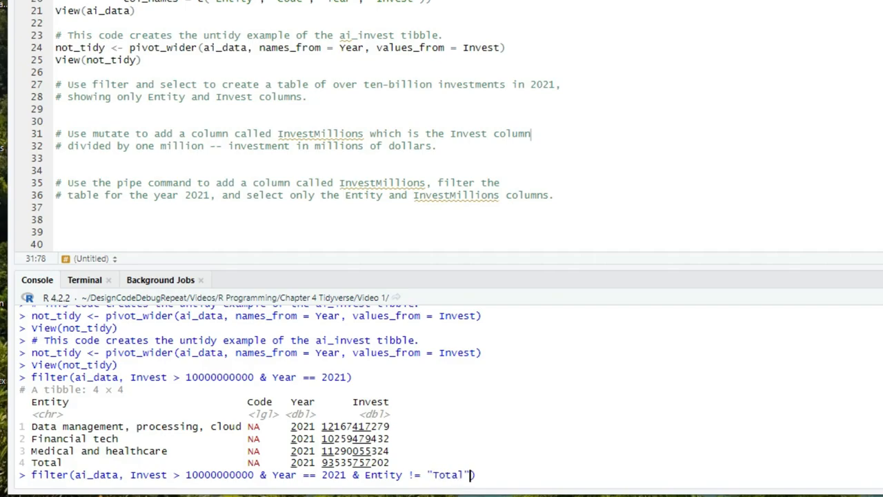
type(")")
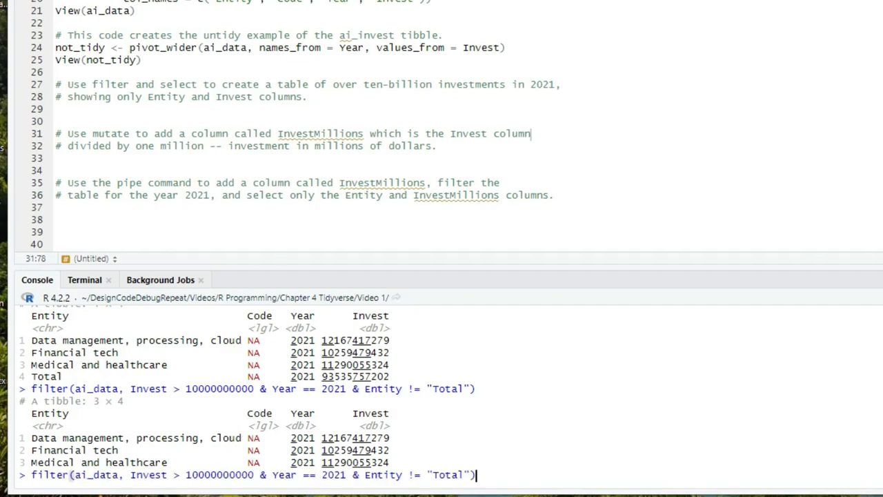
left_click(28, 475)
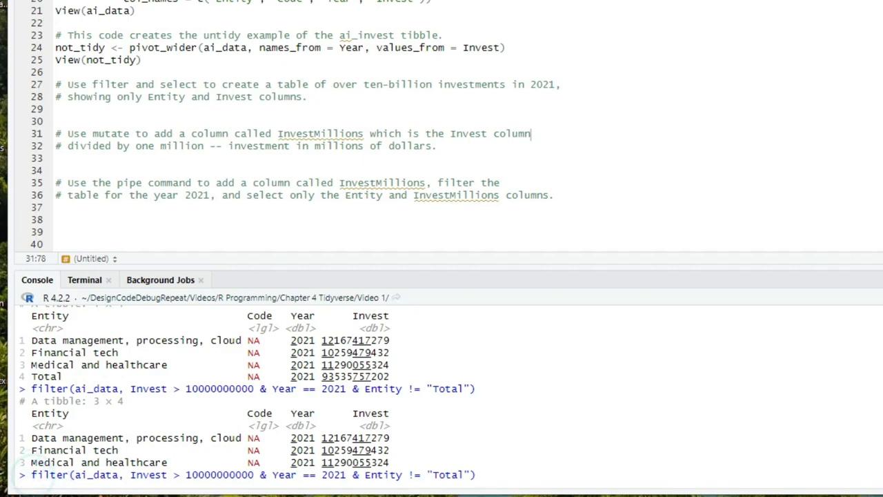
Step: Save the three-row filter result as over_10bill_2021
type("ove")
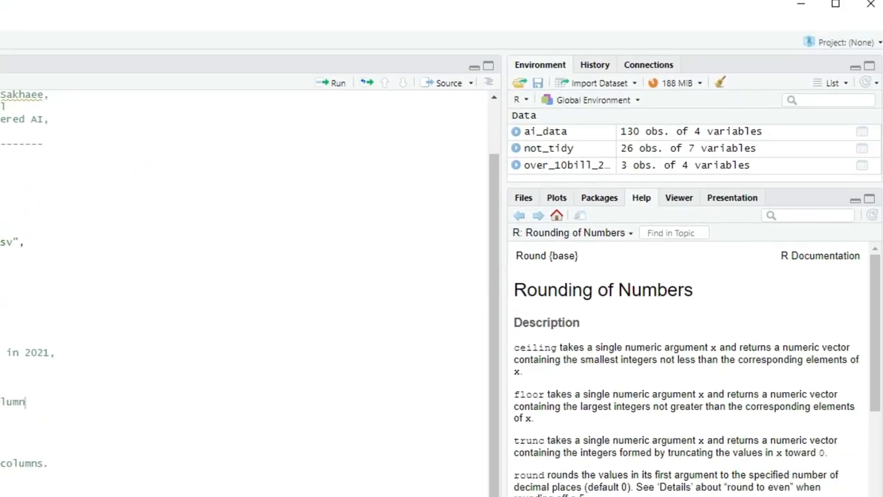
mouse_move(569, 186)
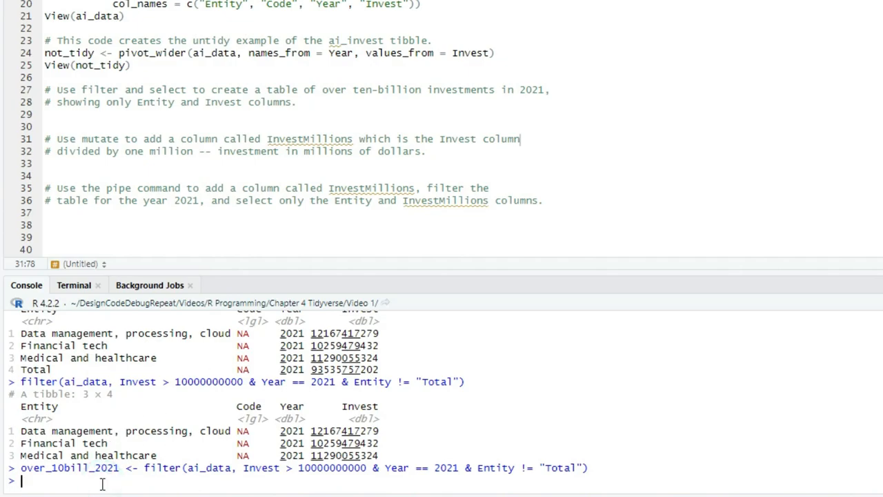
Step: Run select(over_10bill_2021, Entity, Invest) and select(over_10bill_2021, -Code) in the console
type("select(")
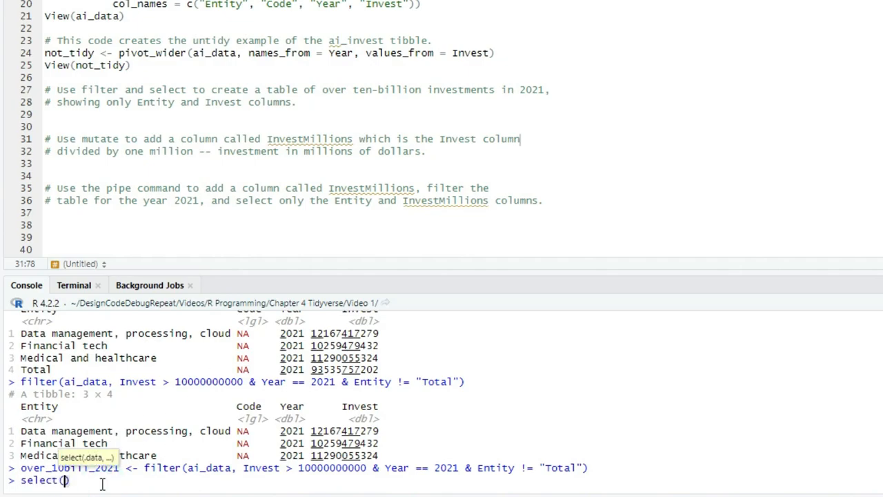
type(")")
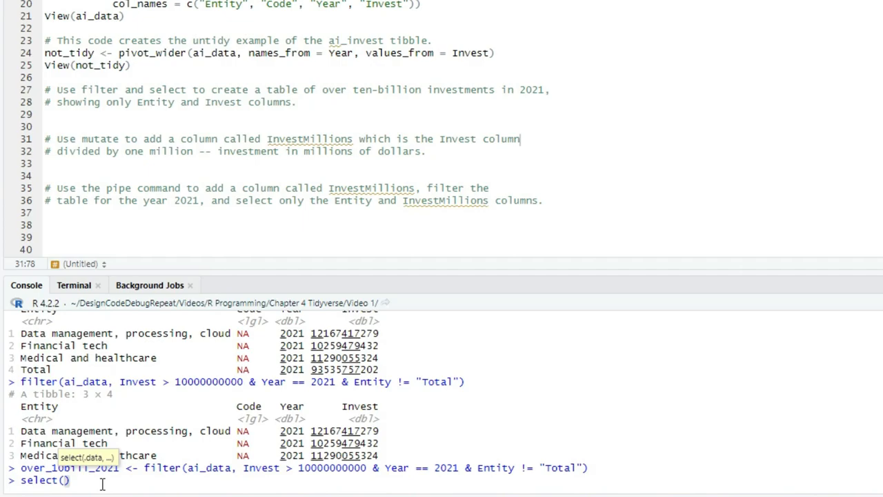
type("over_10bill_2021")
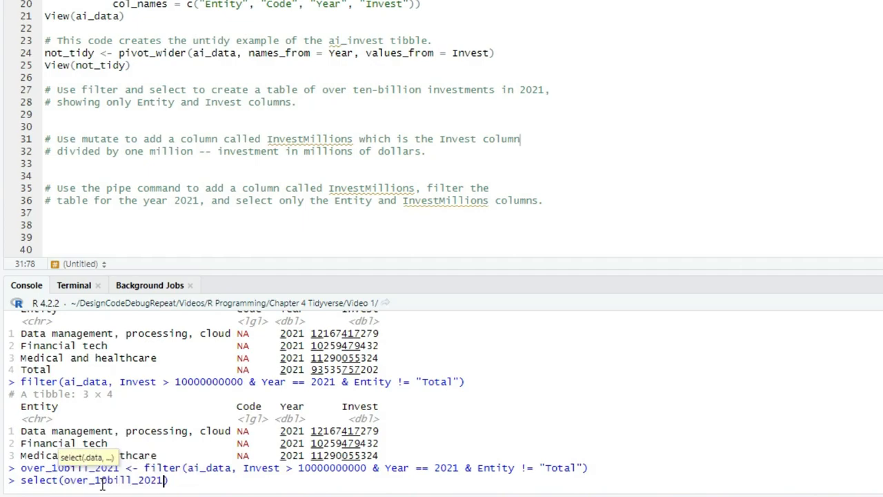
type(",")
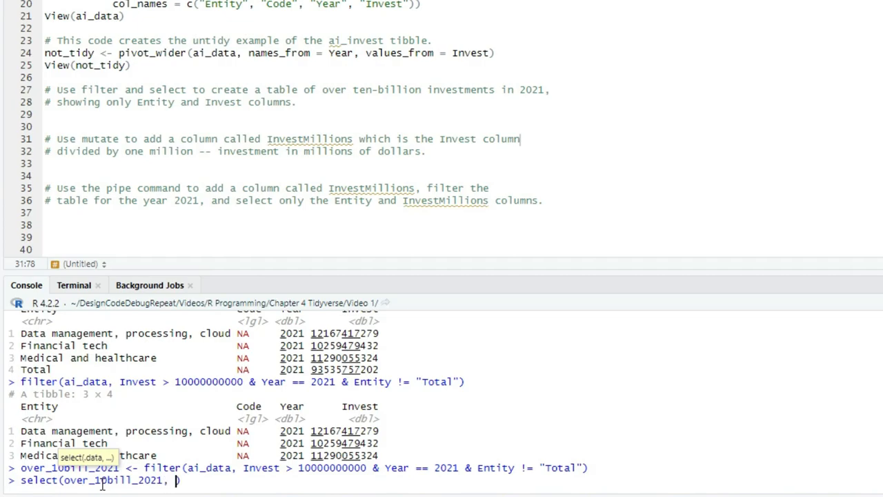
type("Entity, Invest")
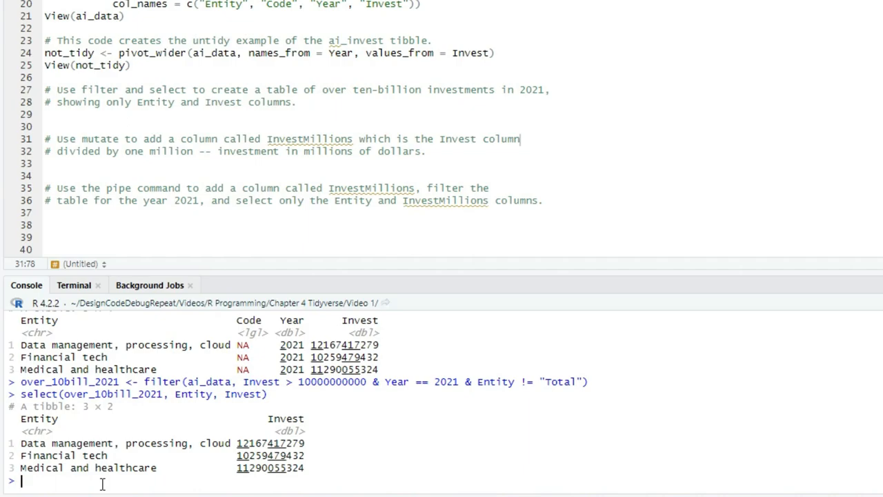
type("select(over_10bill_2021, Entity, Invest)")
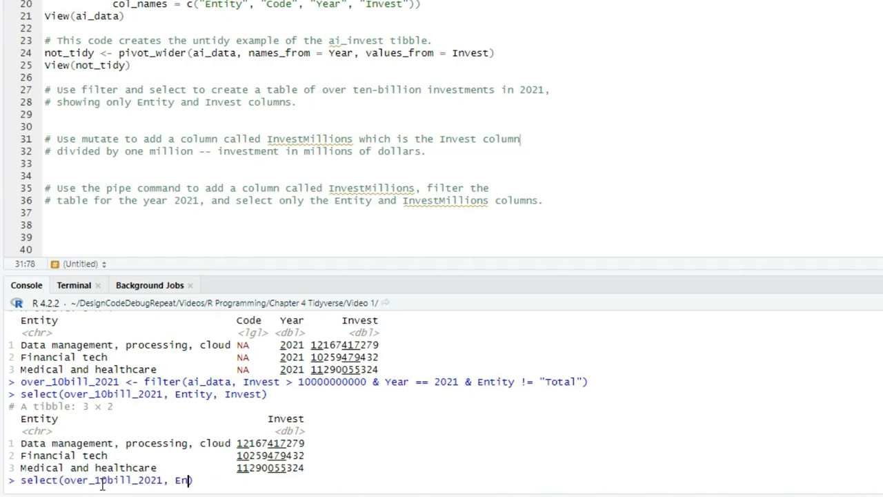
type("-")
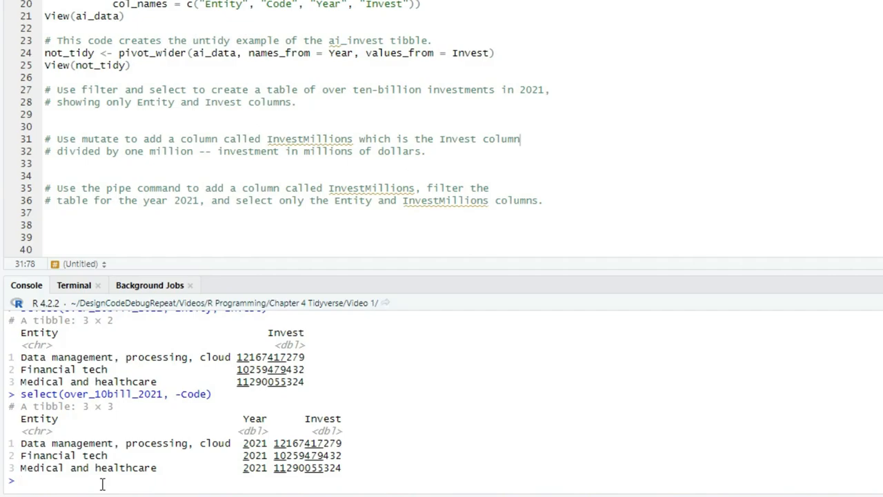
type("select(over_10bill_2021, Entity, Invest)")
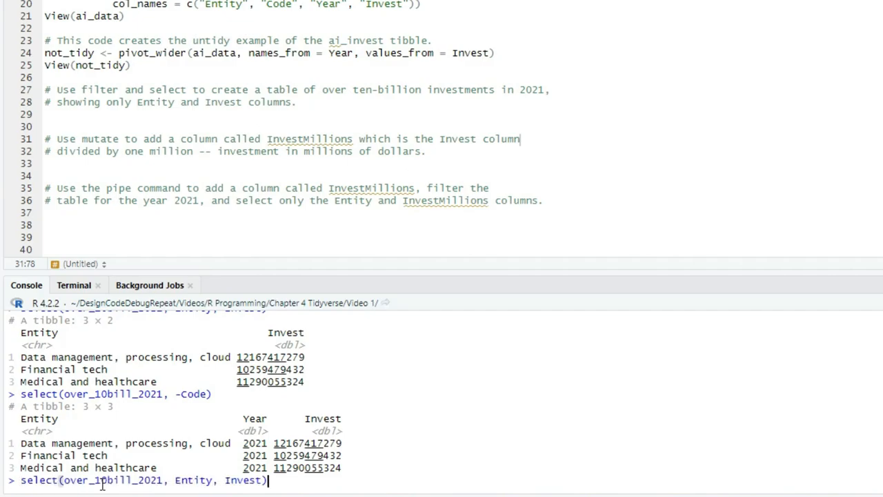
Step: Add the over_10bill_2021 filter and two_col_10bill_2021 select lines to the script
type("two_col_10bill_2021 <- select(over_10bill_2021, Entity, Invest")
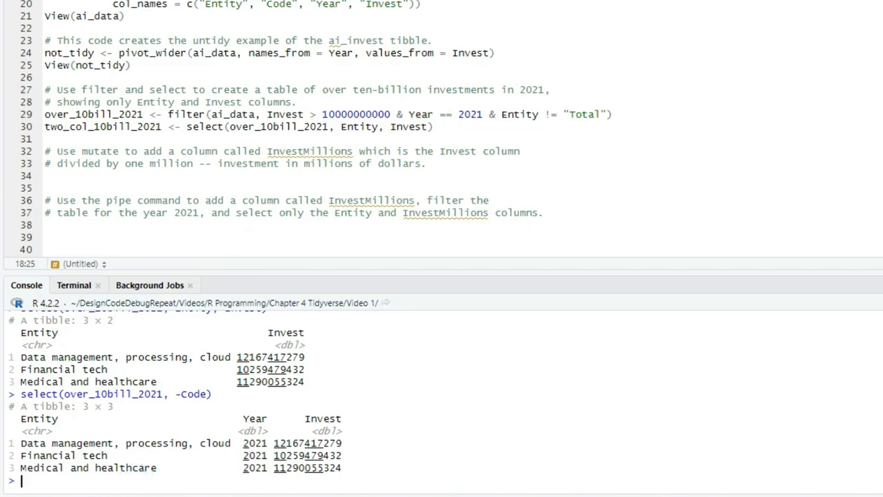
type("mutate(")
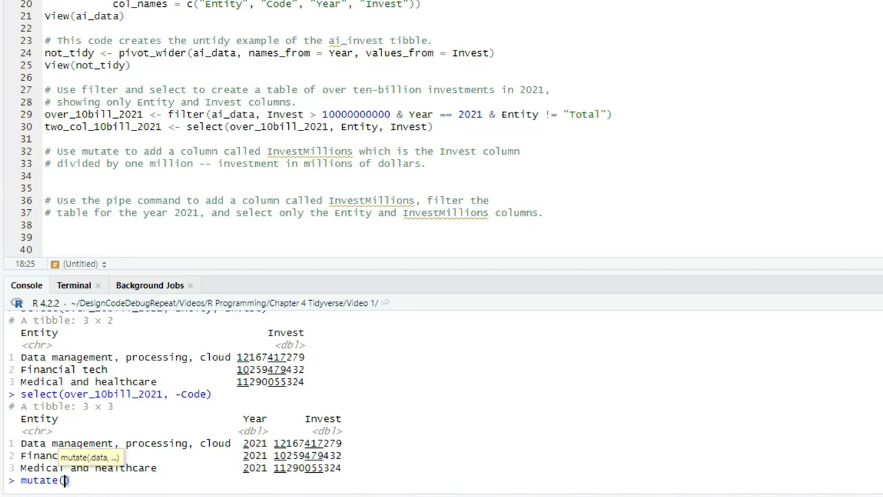
Step: View mutate(ai_data, InvestMillions = Invest / 1000000) in the data viewer
type("ai_data")
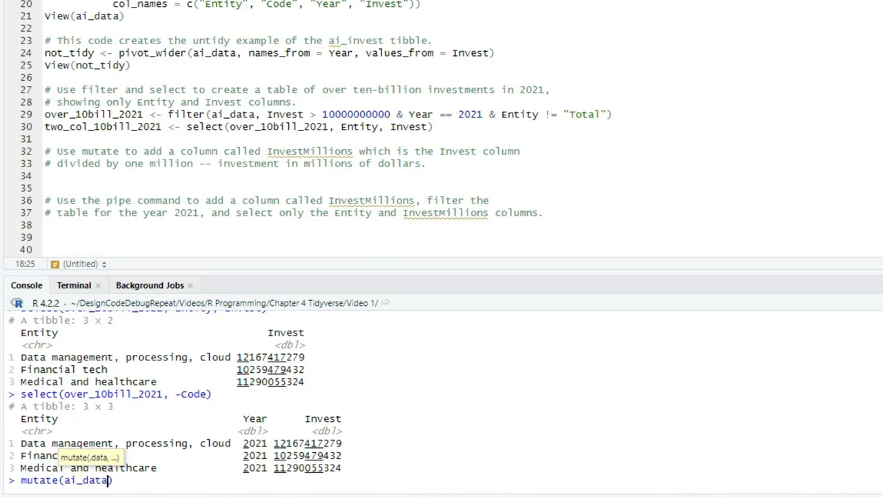
type(",")
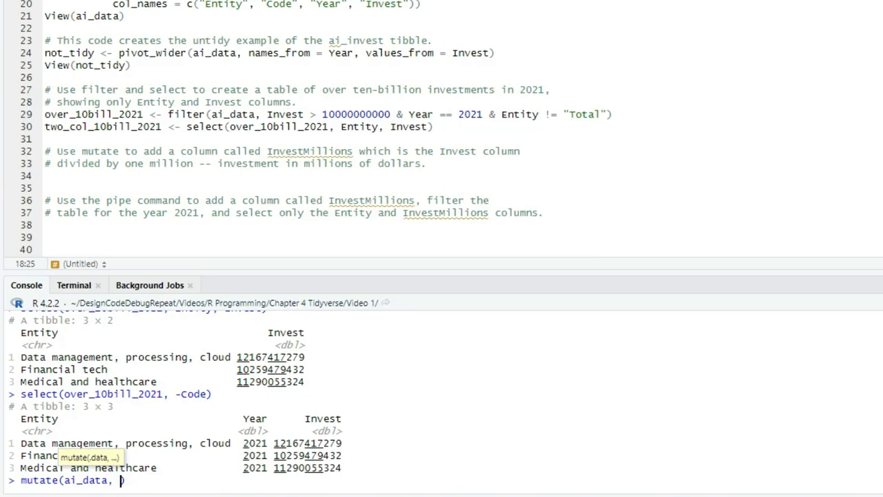
type("InvestMillions = Invest /")
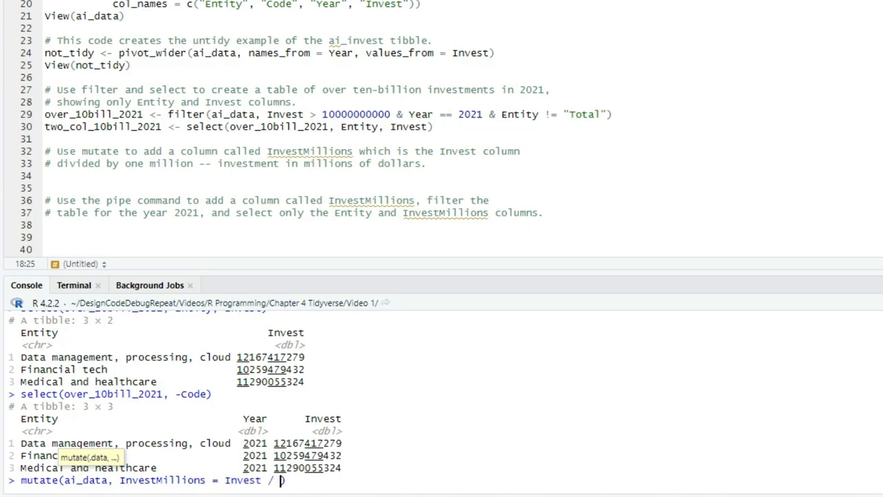
type("1000000")
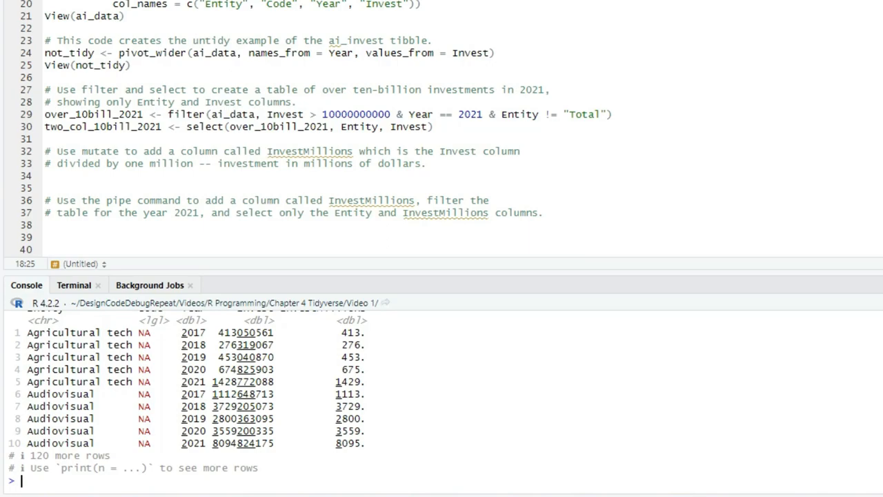
mouse_move(407, 424)
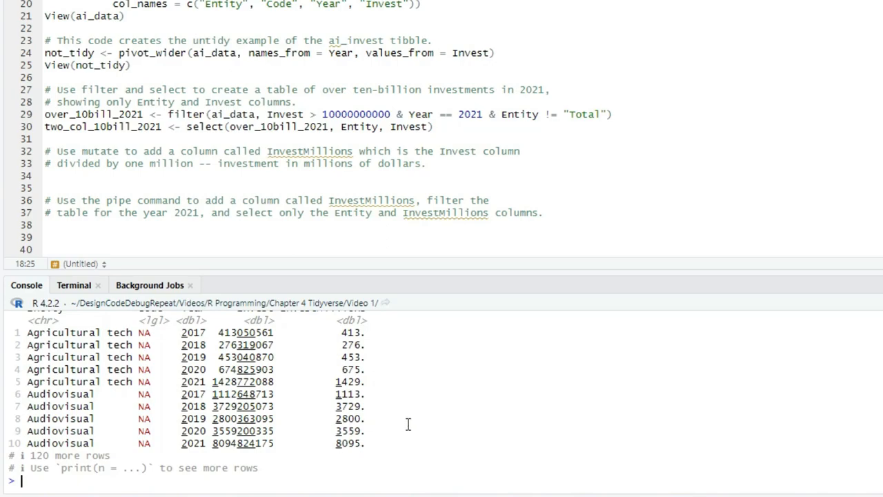
type("mutate(ai_data, InvestMillions = Invest / 1000000))")
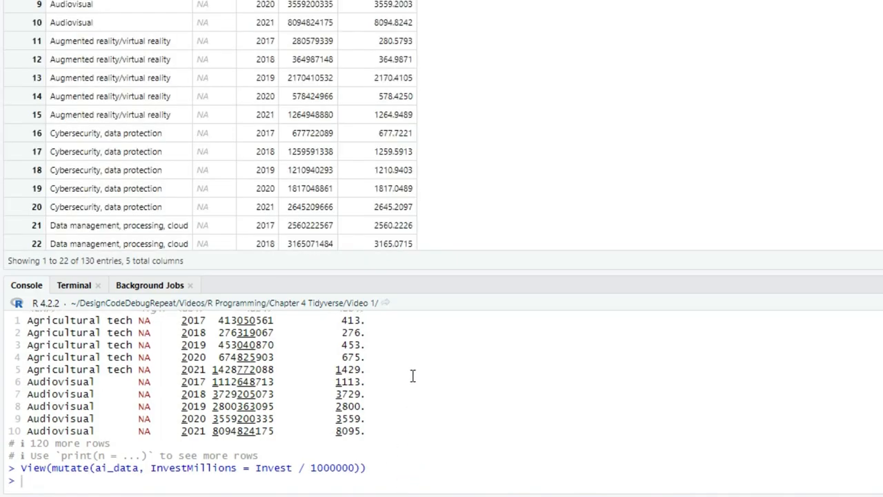
mouse_move(422, 2)
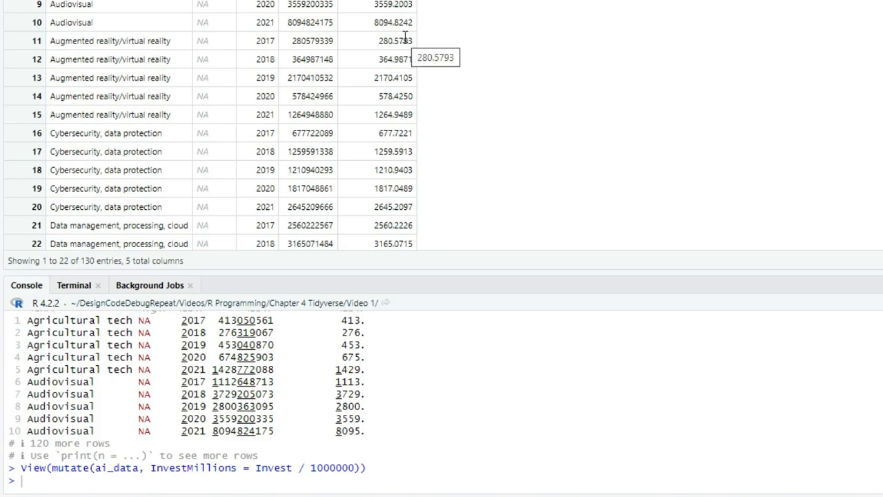
mouse_move(399, 40)
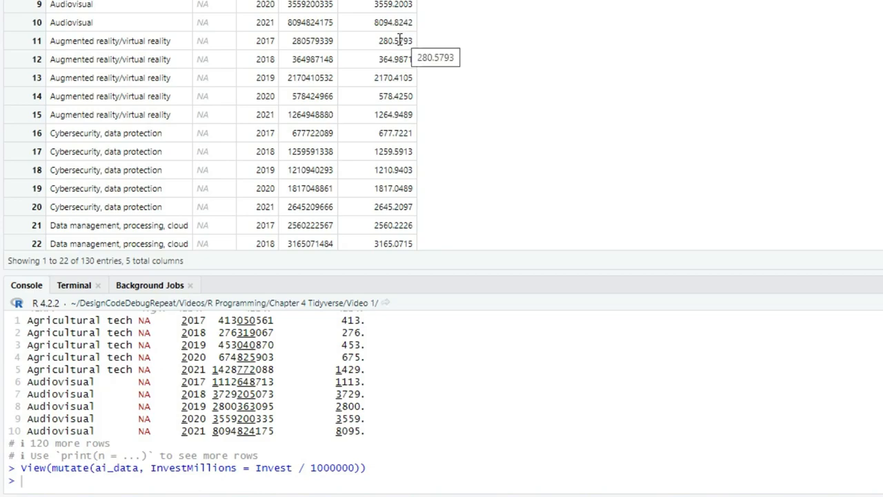
mouse_move(398, 46)
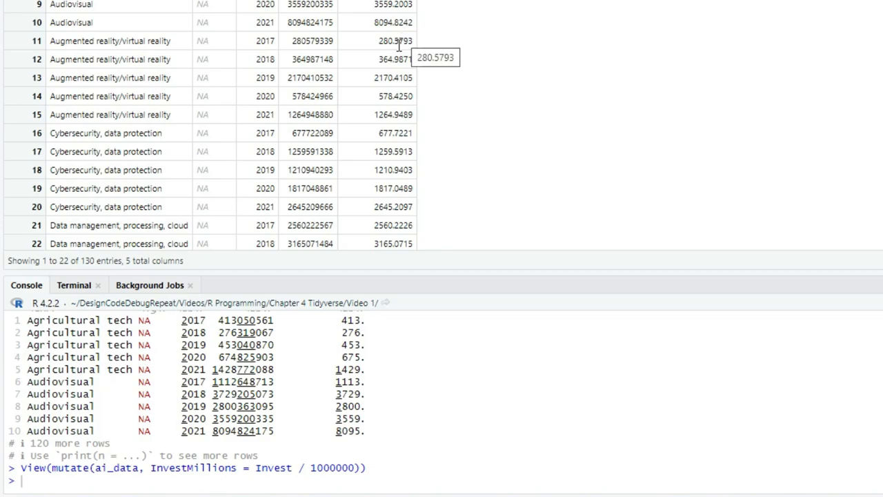
mouse_move(74, 481)
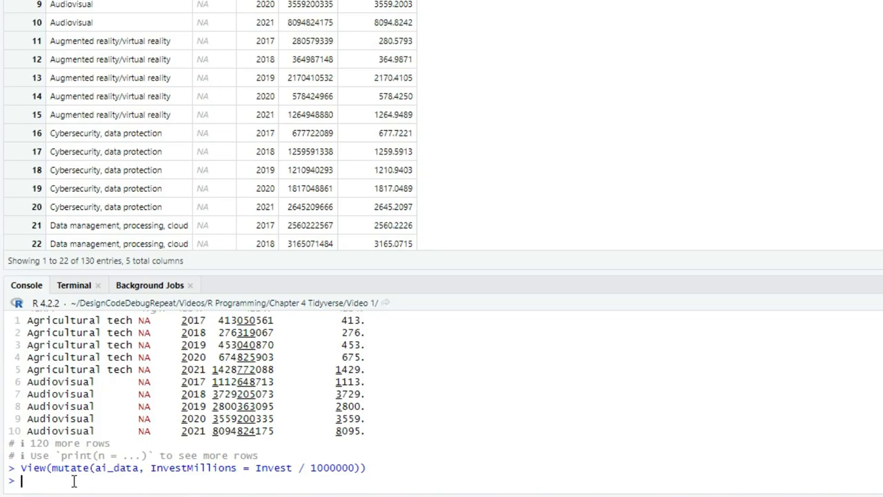
Step: Write View(mutate(...)) wrapping Invest / 1000000 in round with digits = 0
type("View")
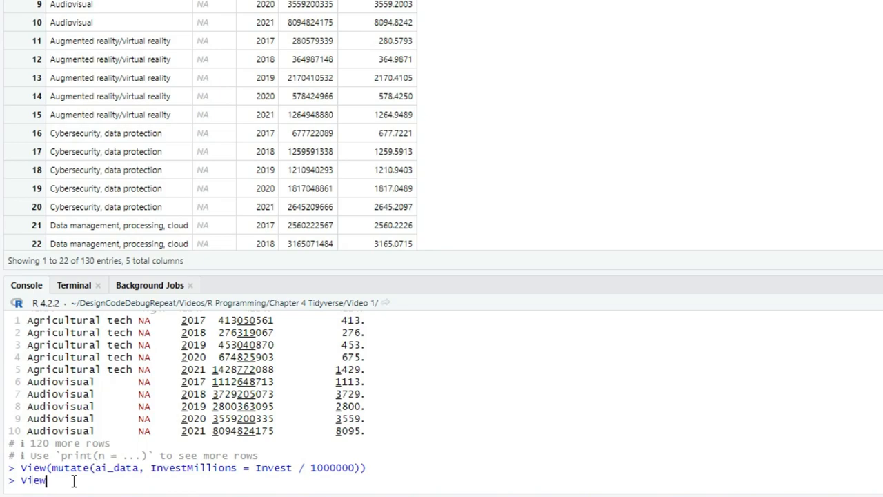
type("(mutate")
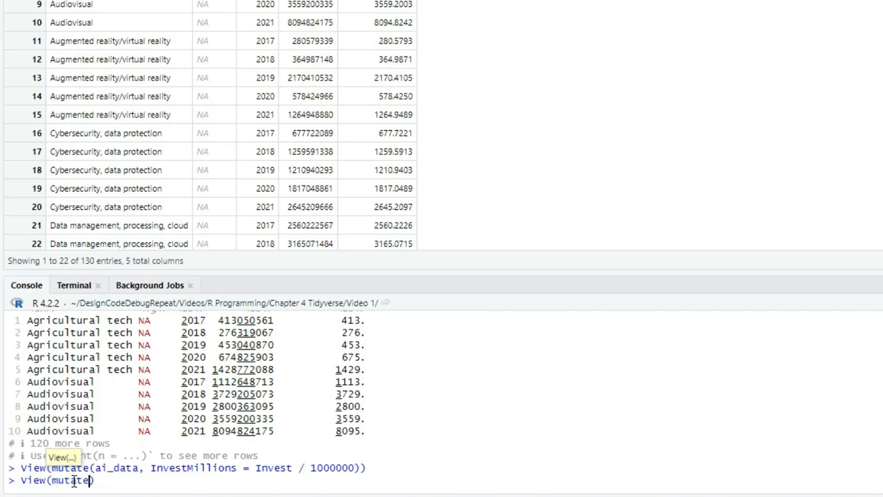
type("(")
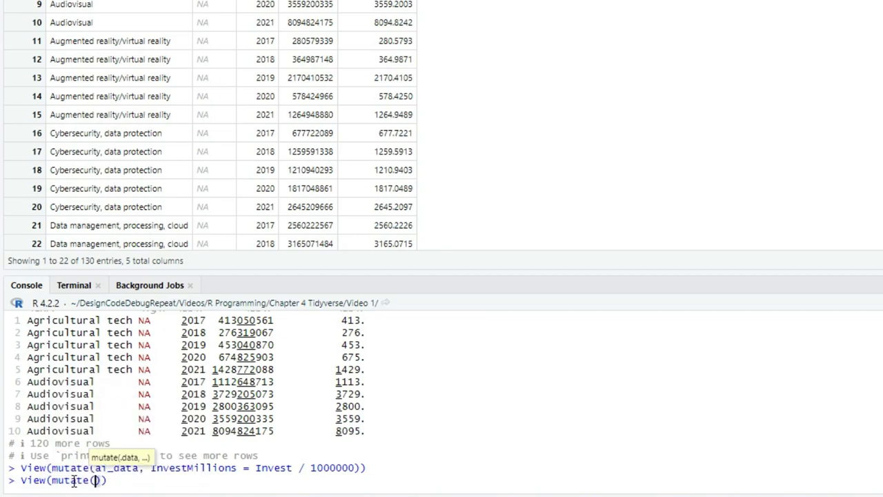
type("ai_data, InvestMillions = round(")
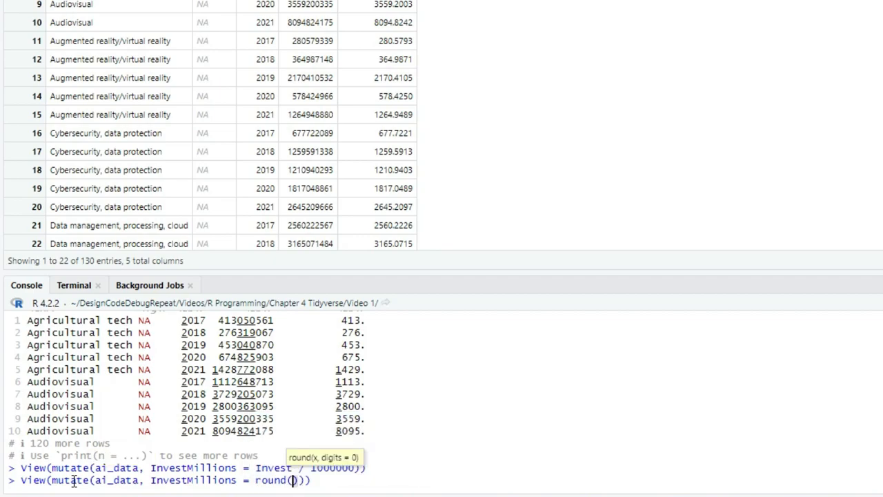
type("Invest / 1000000")
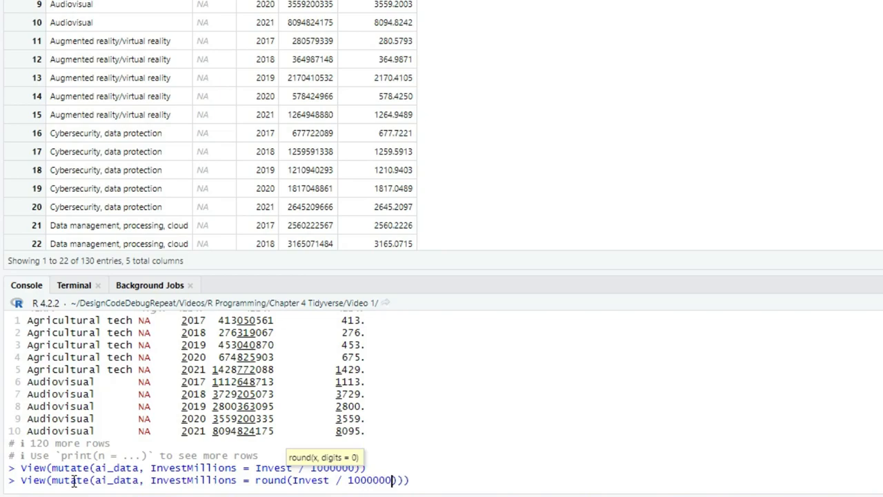
type(", digits = 0")
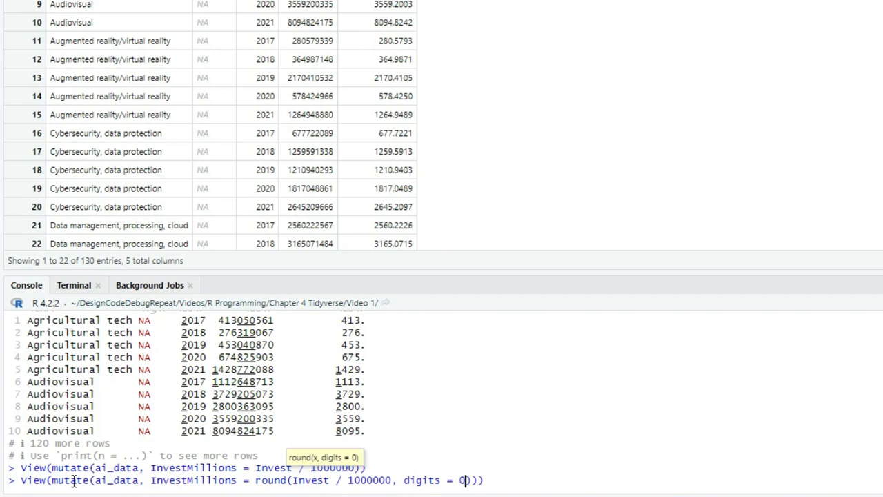
mouse_move(467, 475)
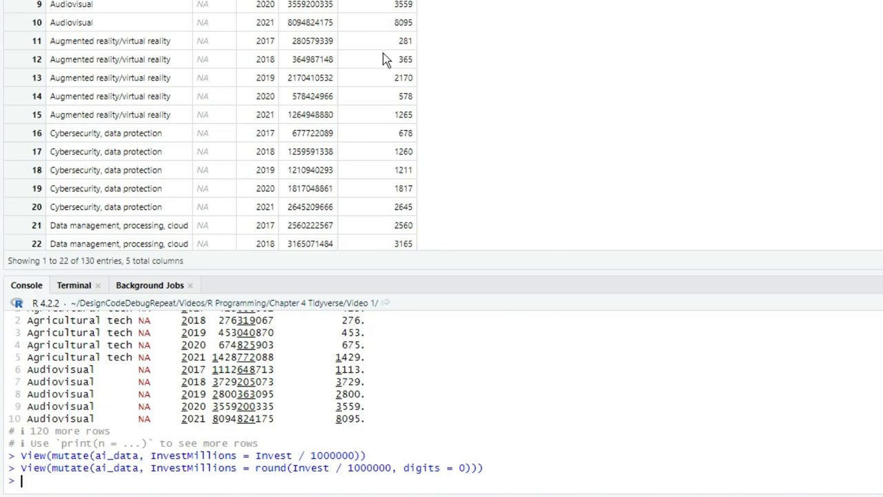
mouse_move(411, 111)
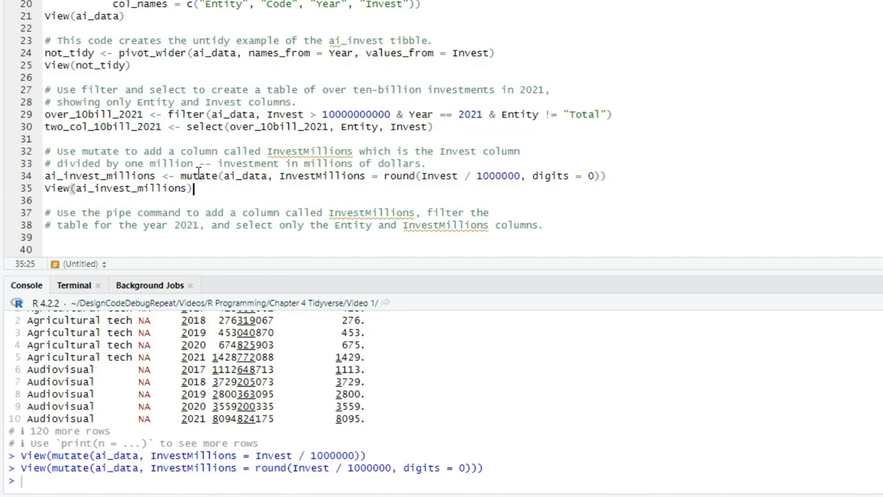
Step: Select the ai_data name and the mutate line to assign the rounded result to ai_invest_millions
double_click(233, 114)
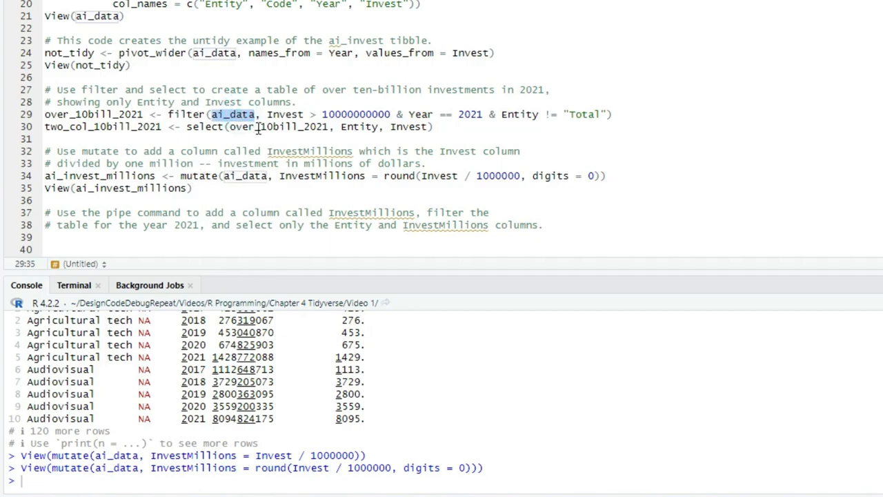
double_click(278, 127)
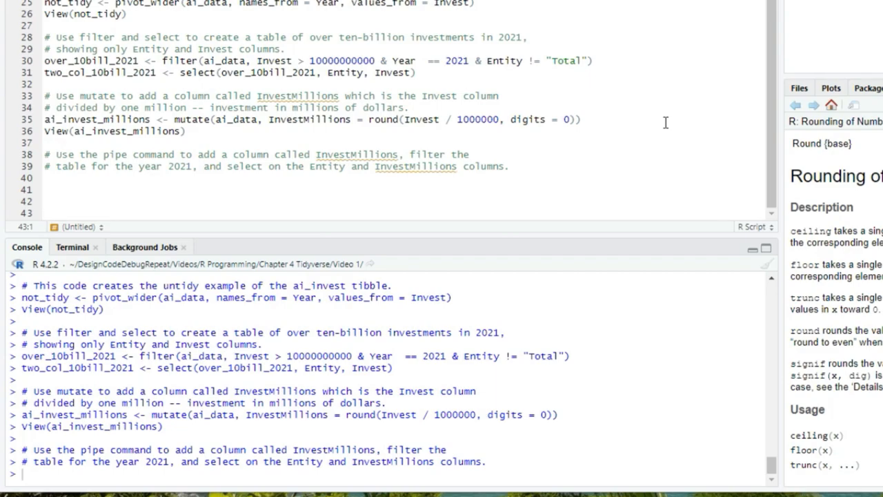
left_click(45, 214)
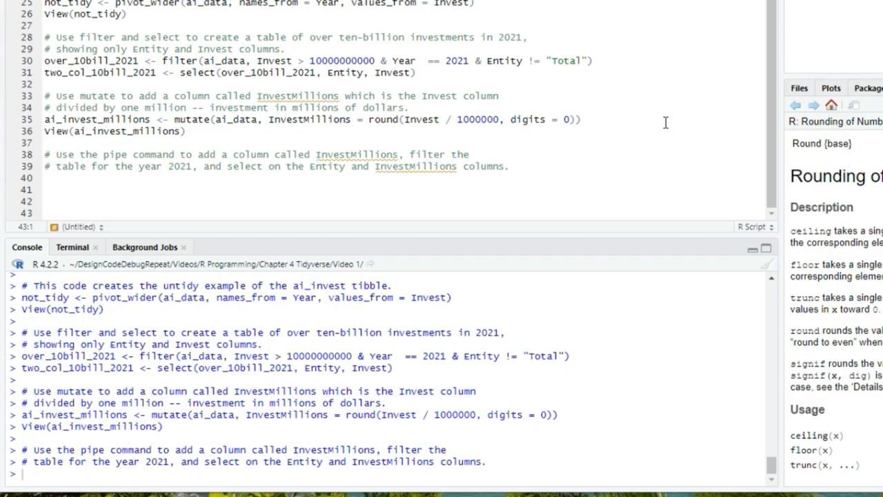
left_click(45, 213)
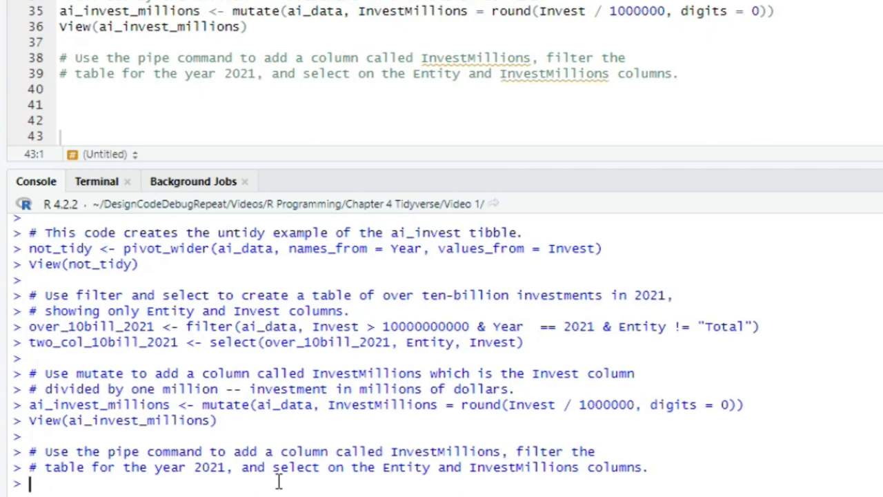
Step: Begin the console pipe: ai_data |> mutate(InvestMillions = round(Invest / 1000000, ...))
type("ai_data |")
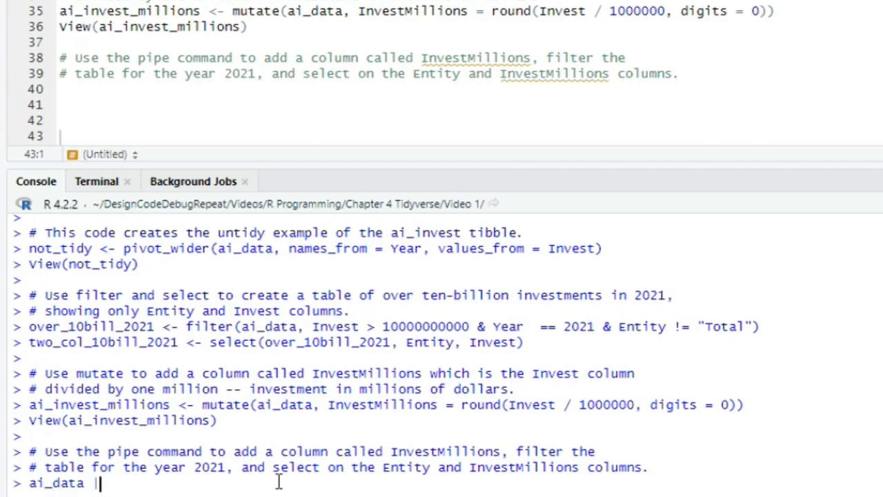
type(">")
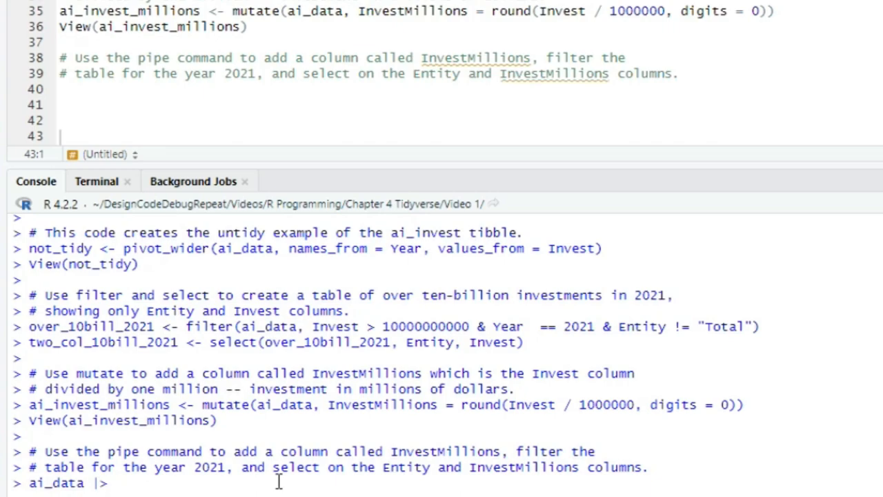
type("mutate")
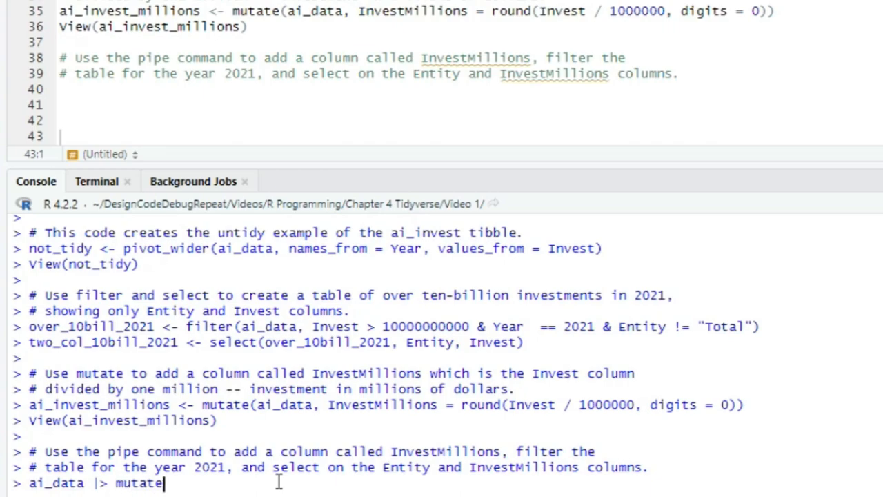
type("(")
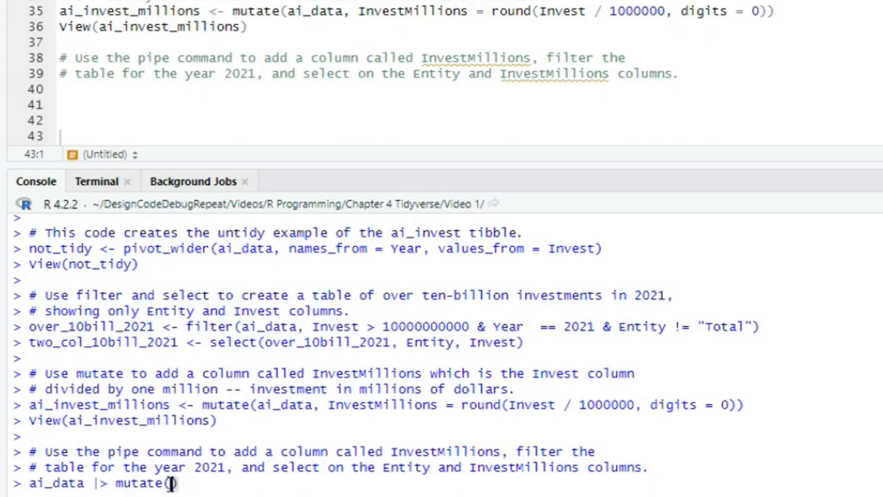
type("InvestMillions = round(Invest / 1000000, digits = 0")
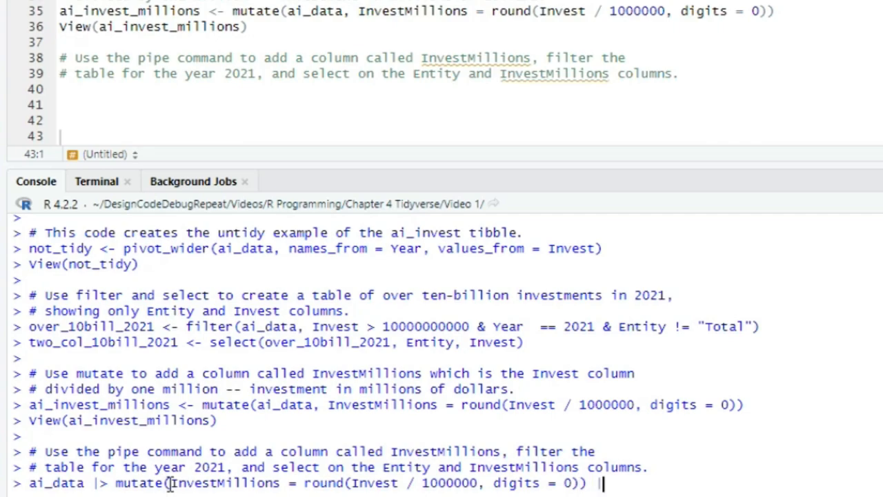
Step: Extend the pipe with filter(Year == 2021) and start the select() call
type("|>")
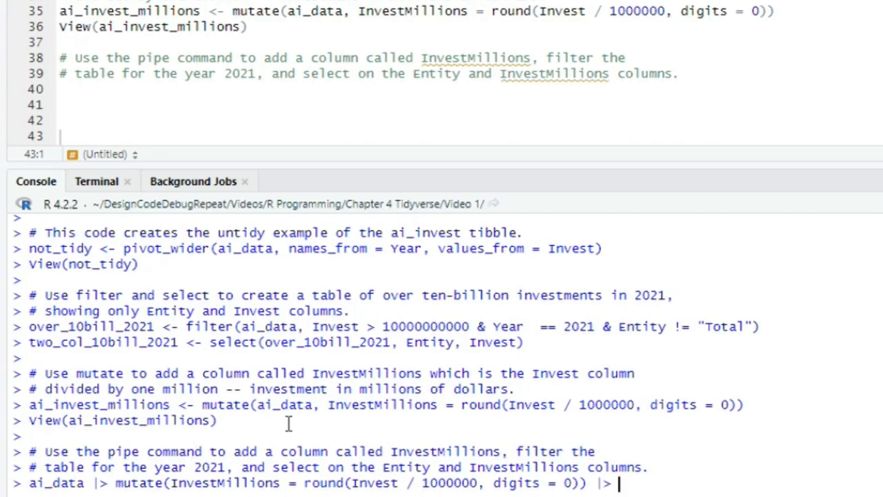
mouse_move(628, 481)
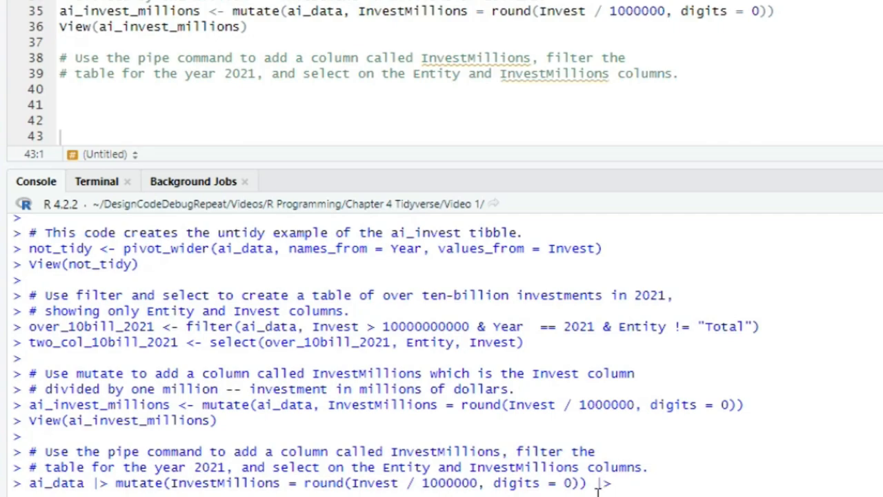
type("filter(")
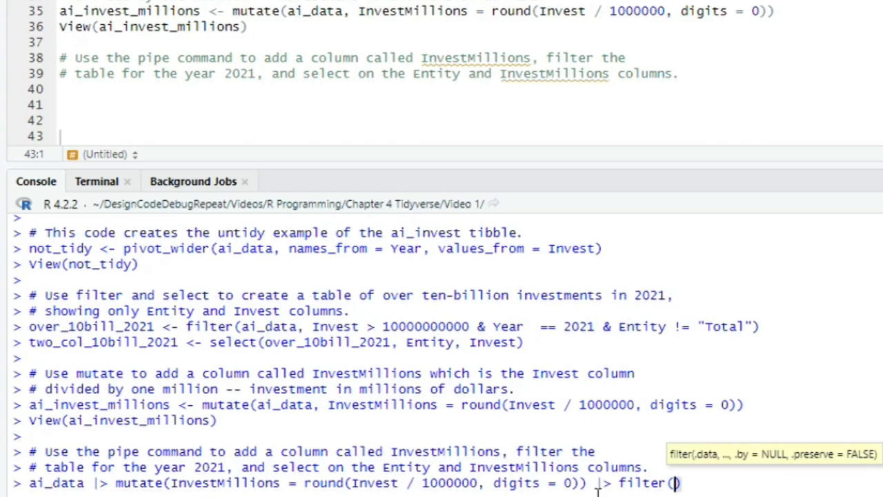
type("Year == 2021")
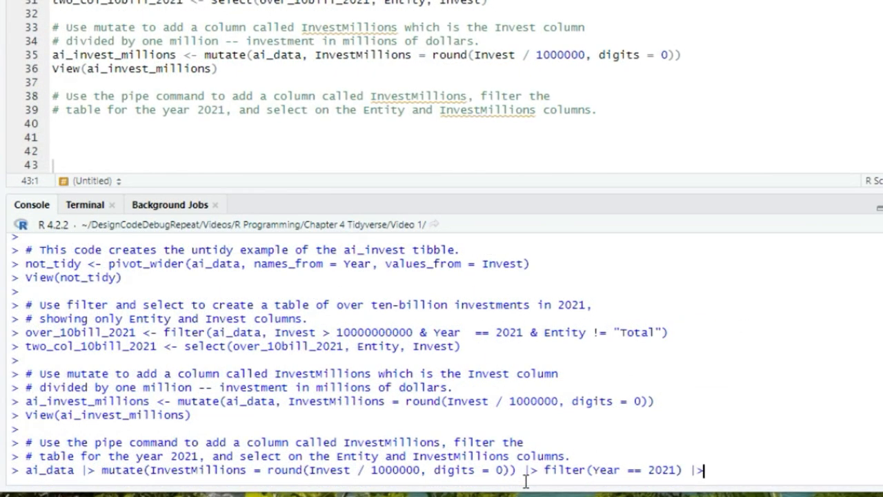
type("select")
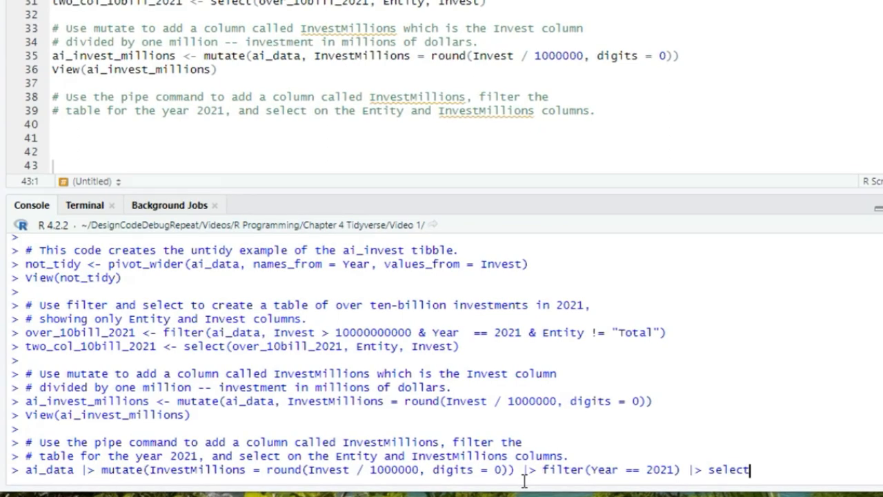
type("(Entity, InvestMillions")
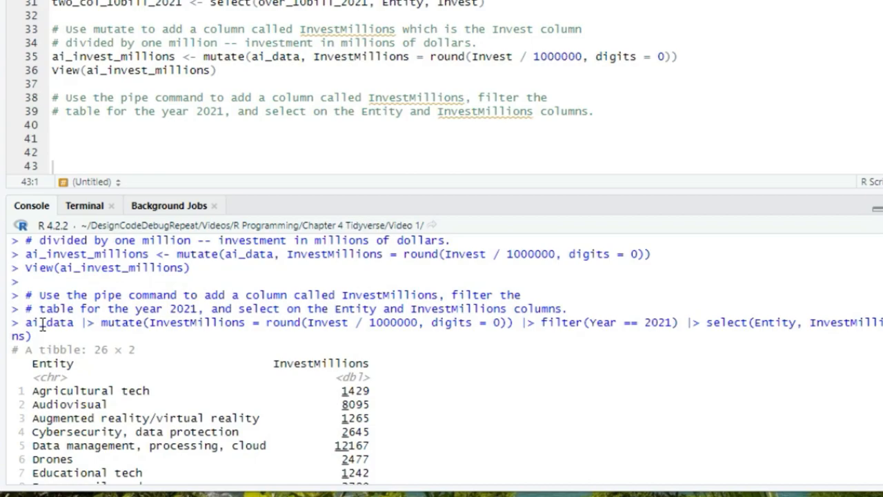
mouse_move(276, 384)
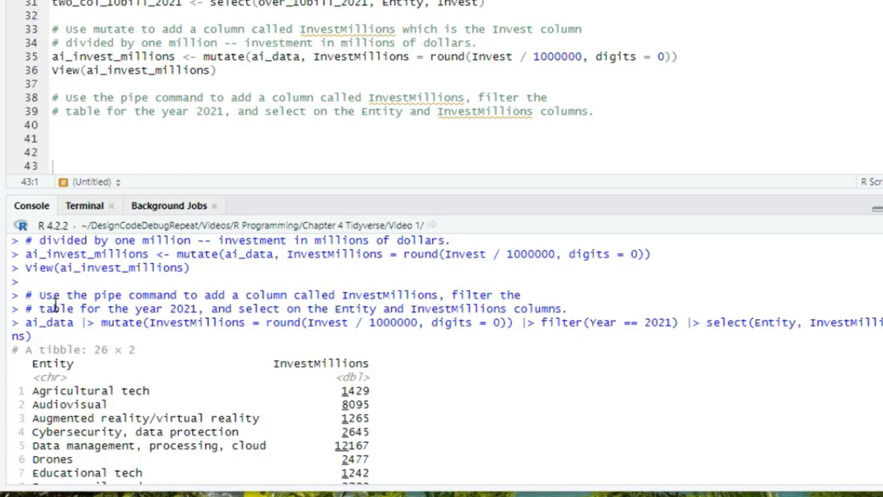
Step: Start a new script line assigning invest_millions_2021 <- for the piped 2021 result
type("invest_millions_2021 <-")
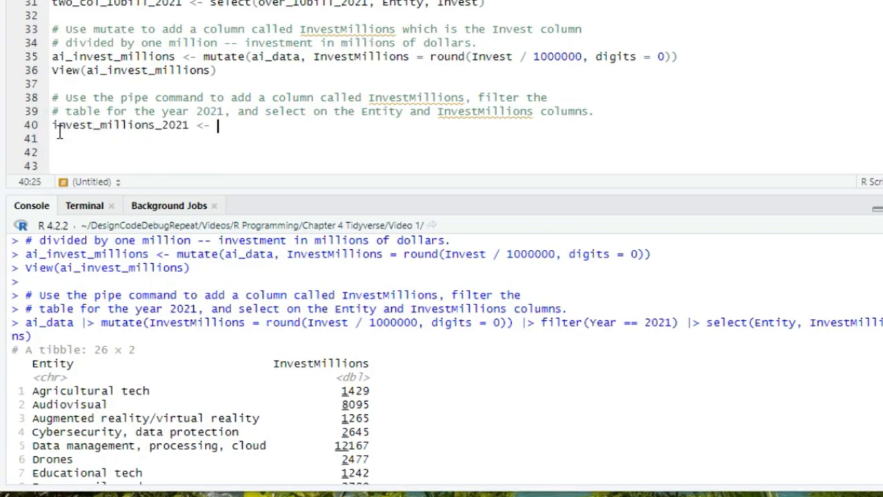